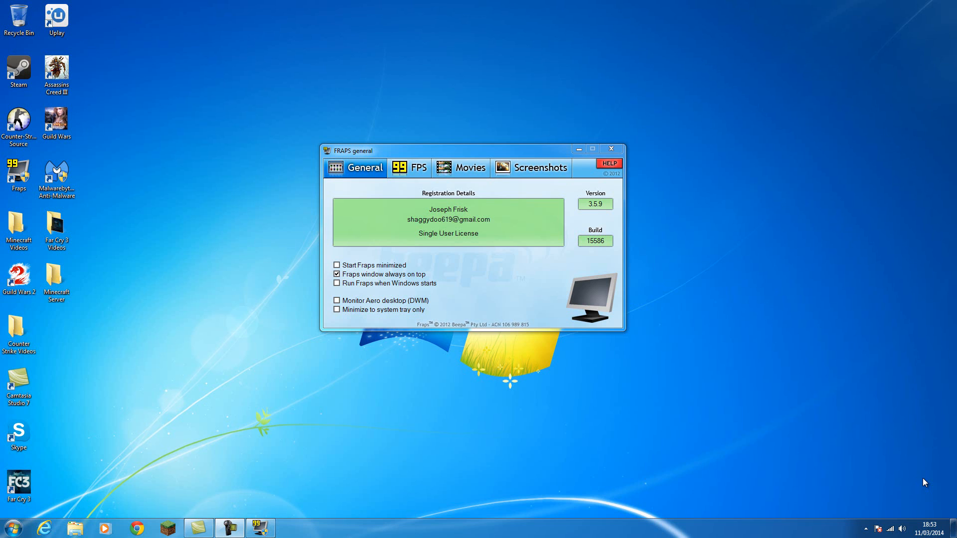
mouse_move(821, 275)
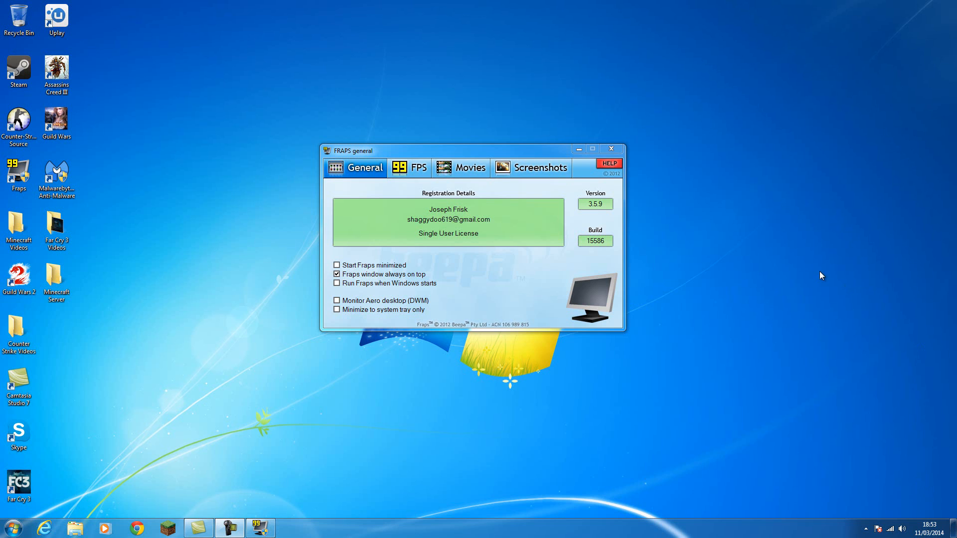
mouse_move(788, 256)
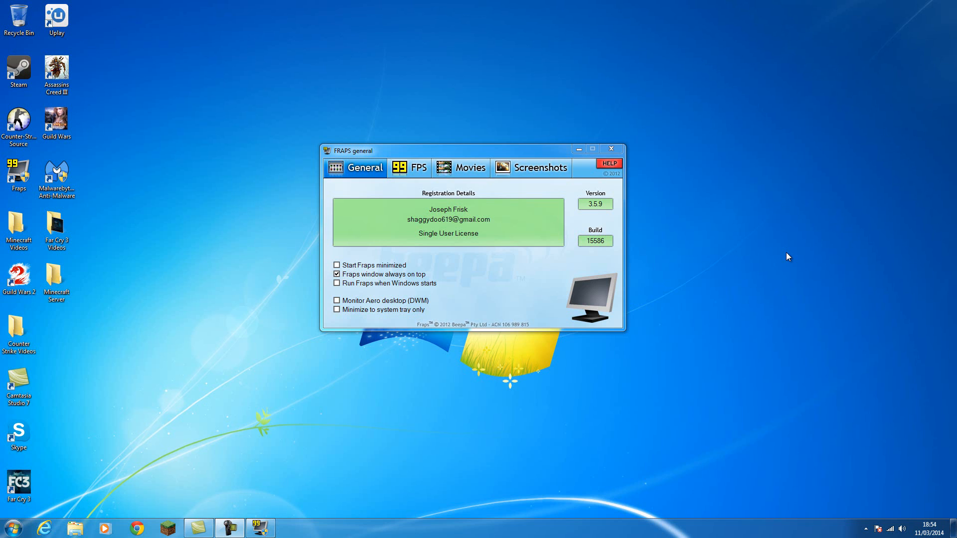
mouse_move(875, 262)
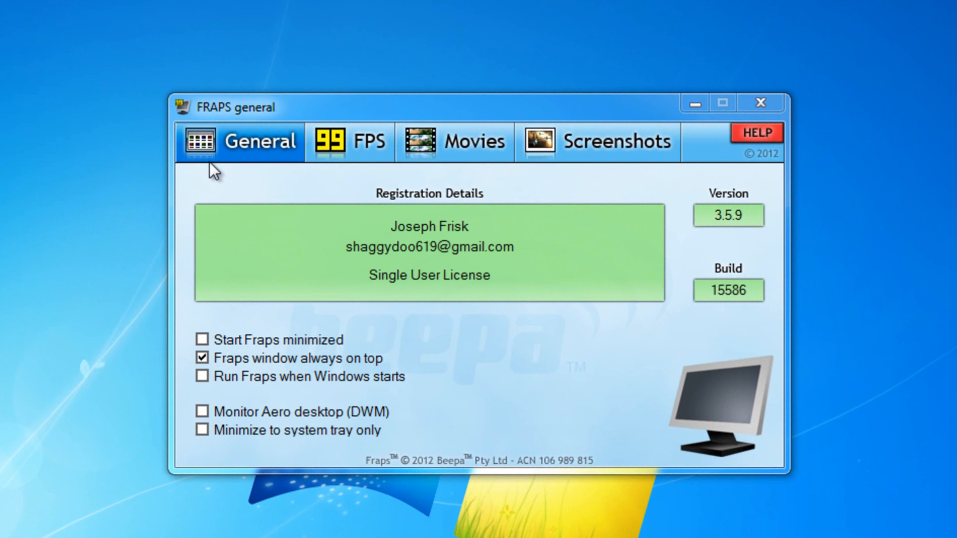
mouse_move(201, 420)
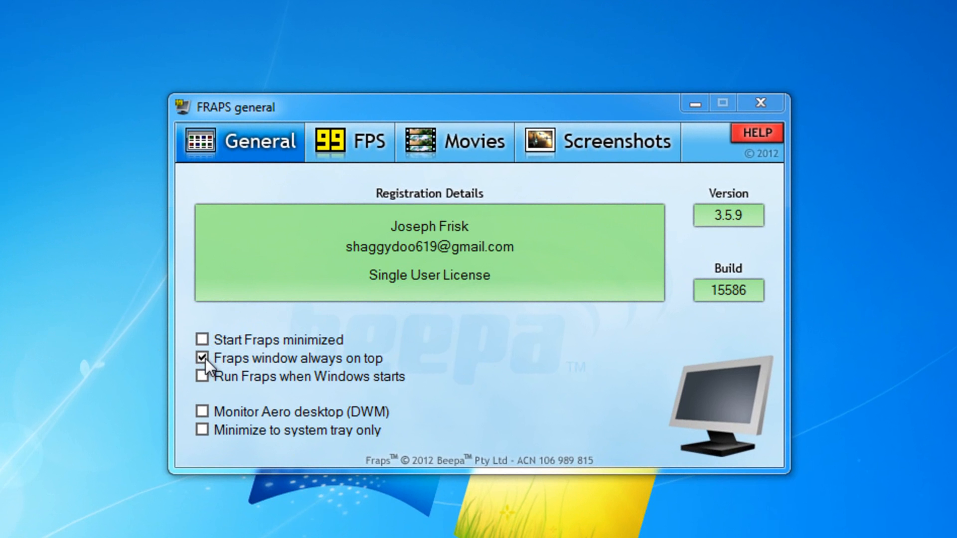
mouse_move(358, 393)
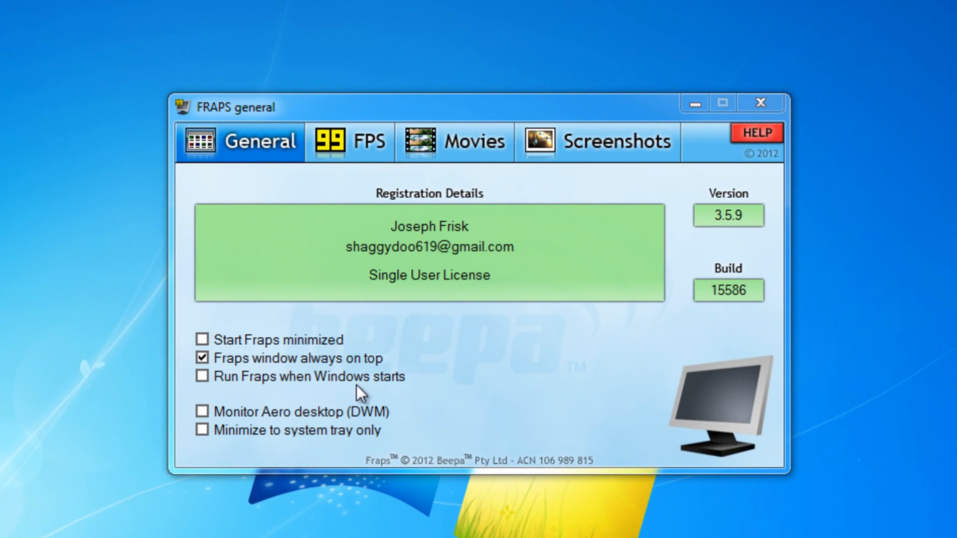
mouse_move(359, 395)
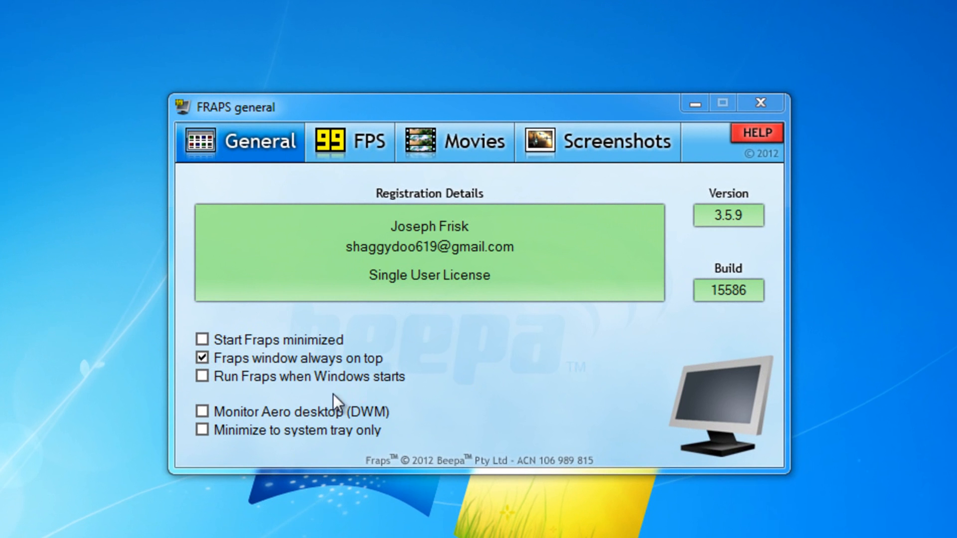
mouse_move(253, 406)
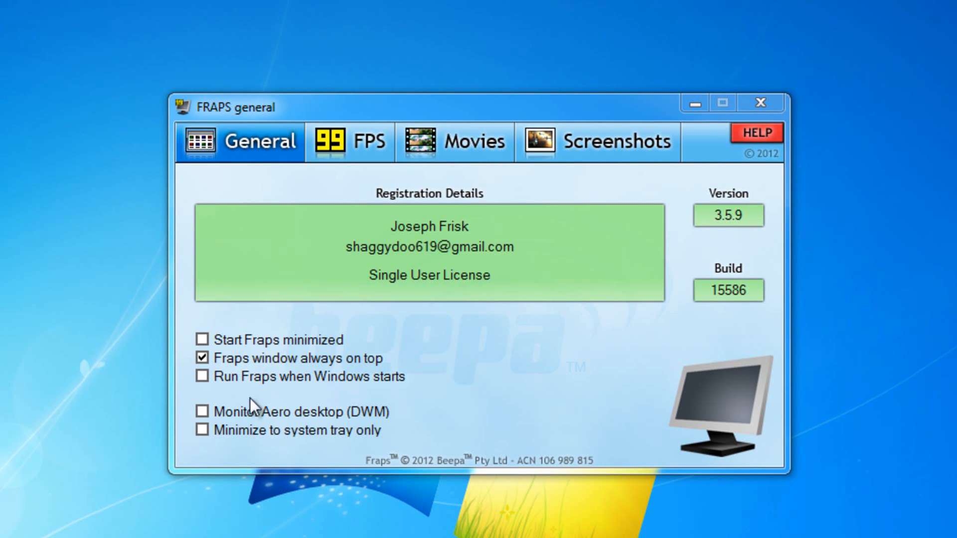
Step: Toggle Aero desktop monitoring on and back off, then view the FPS benchmark and overlay settings
click(202, 411)
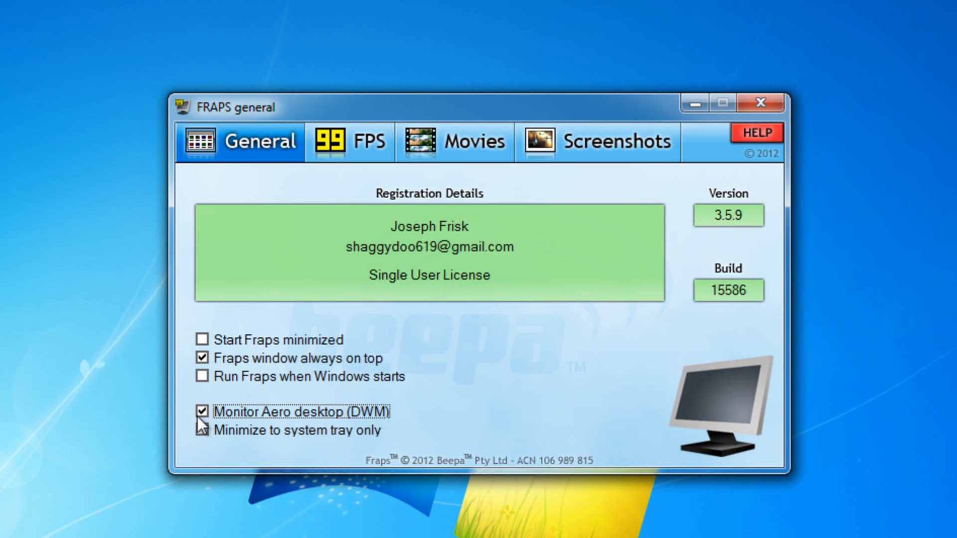
click(202, 412)
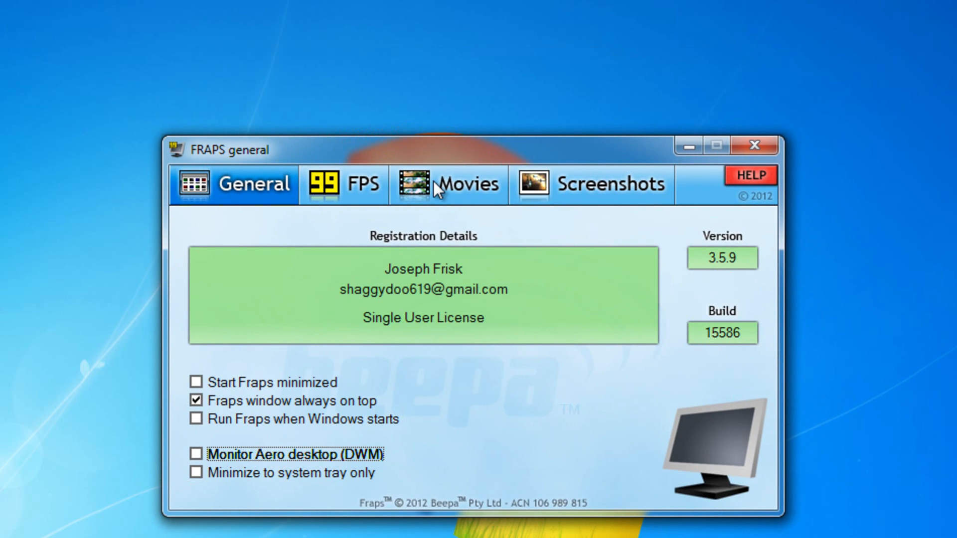
mouse_move(528, 456)
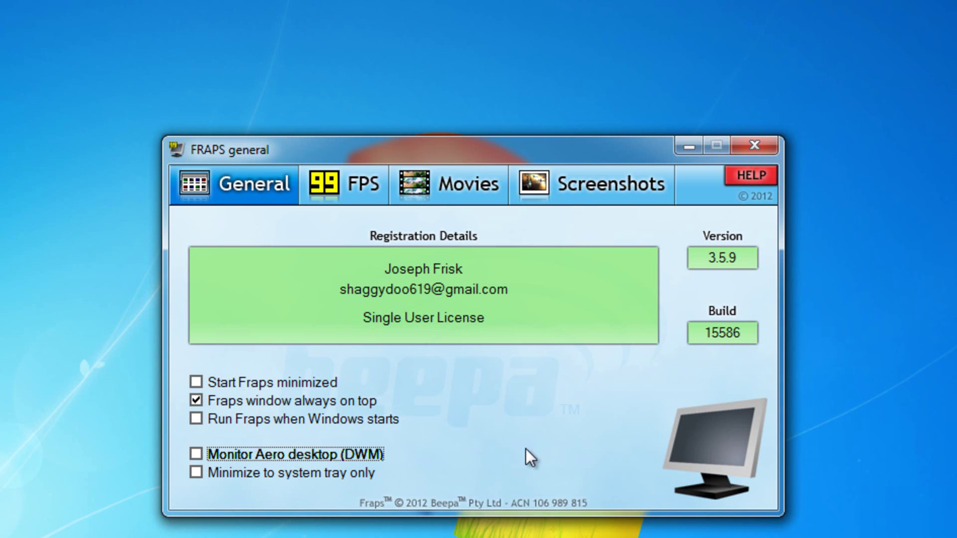
mouse_move(408, 197)
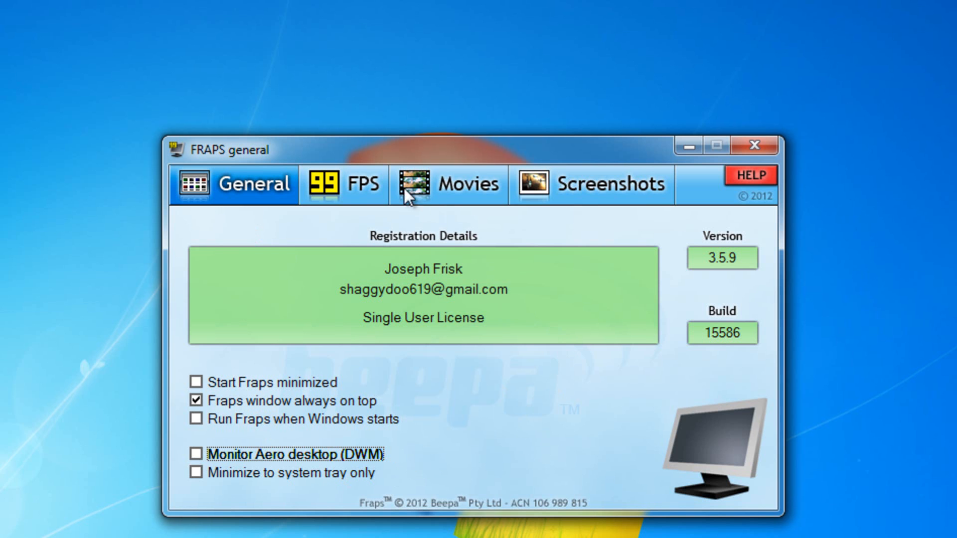
click(343, 183)
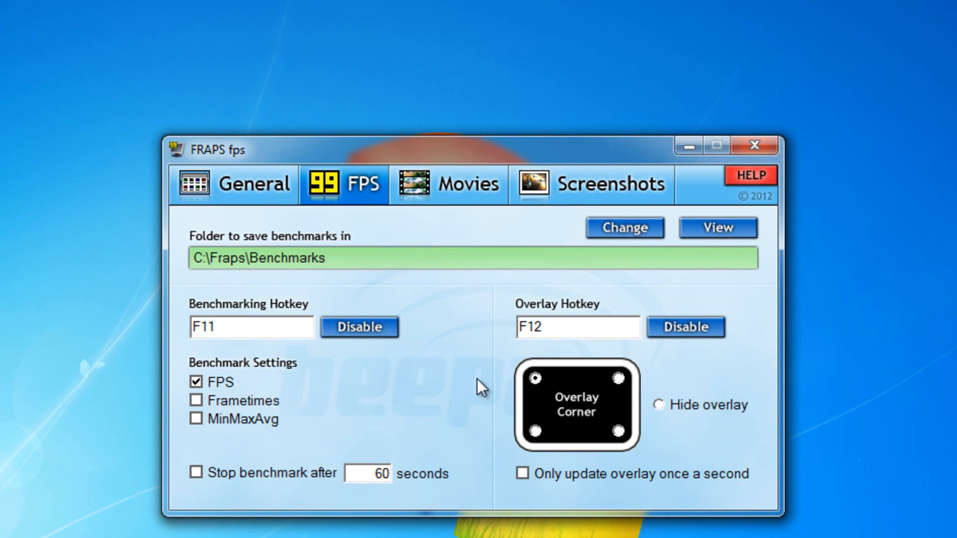
mouse_move(383, 274)
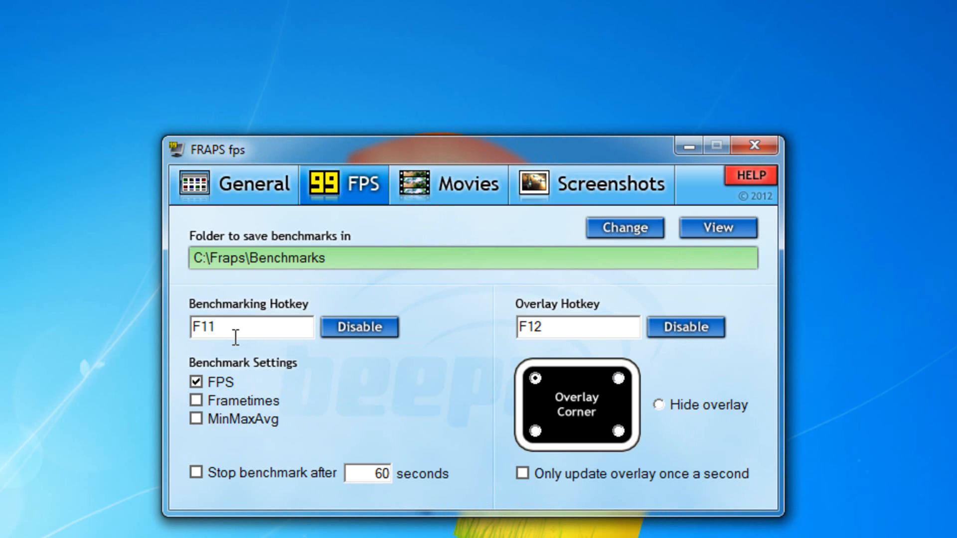
mouse_move(238, 403)
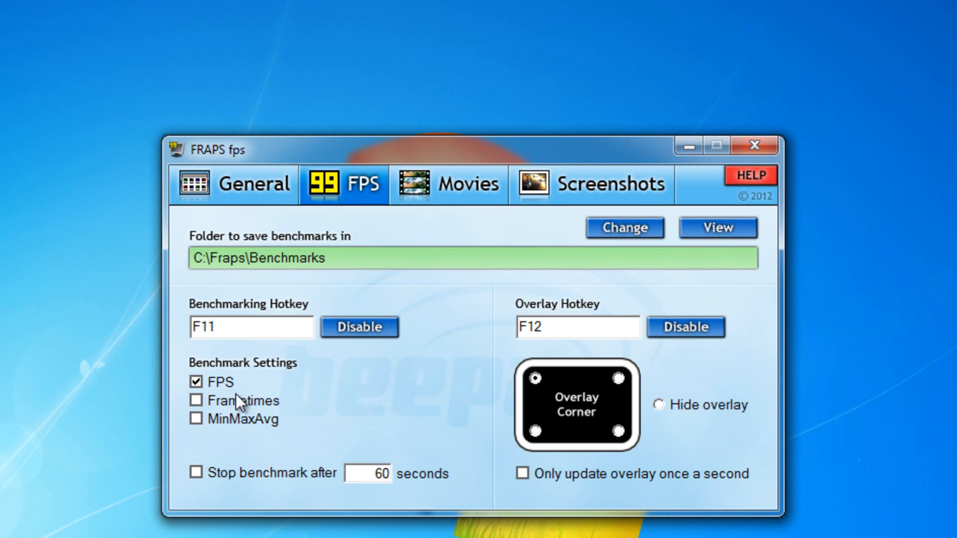
mouse_move(221, 391)
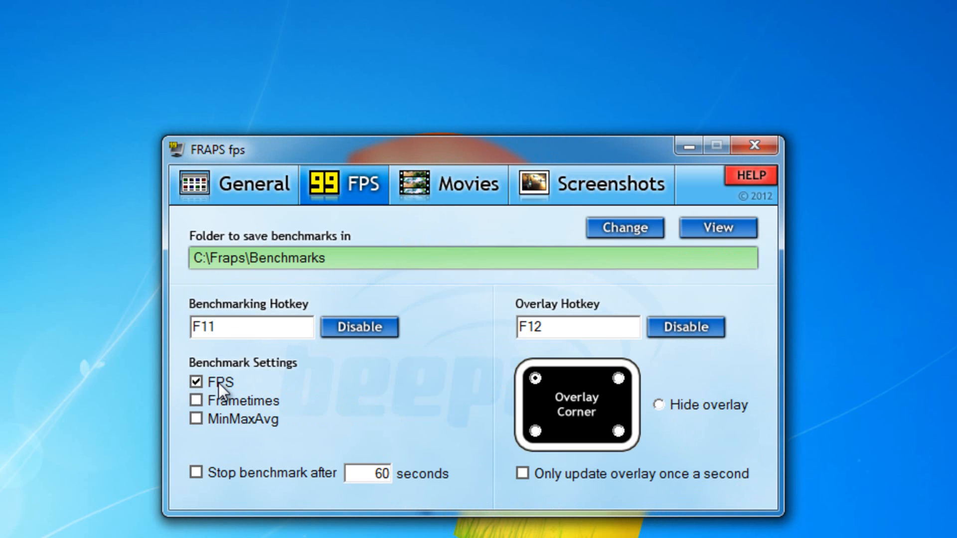
mouse_move(576, 411)
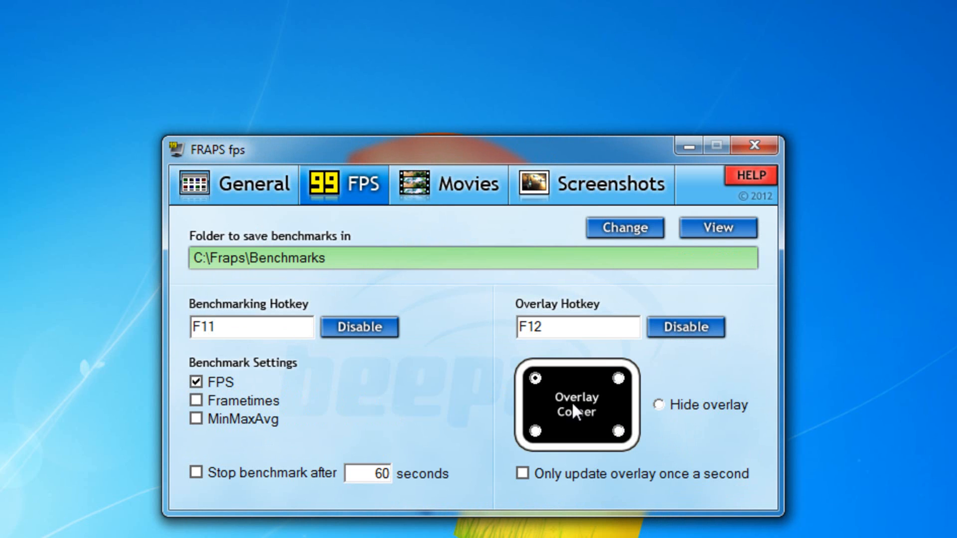
mouse_move(540, 402)
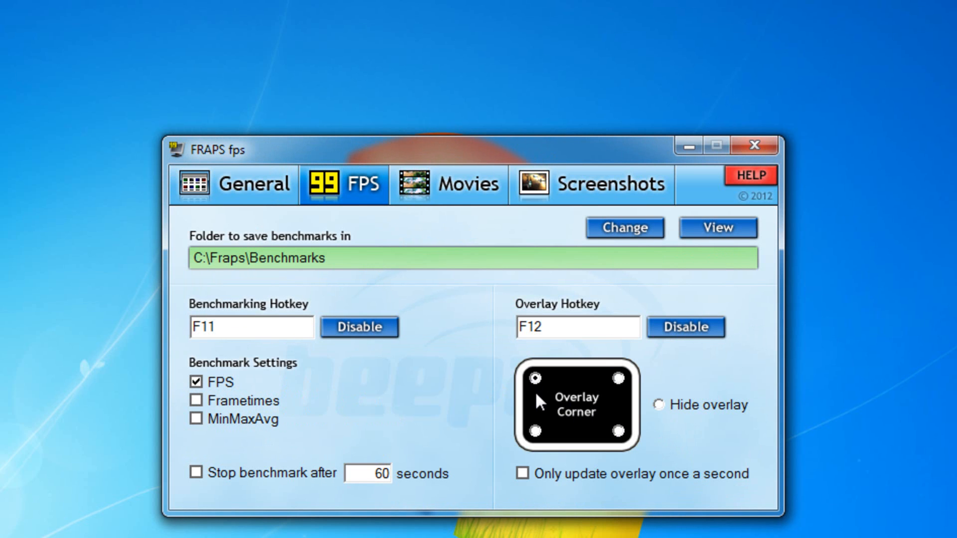
mouse_move(532, 413)
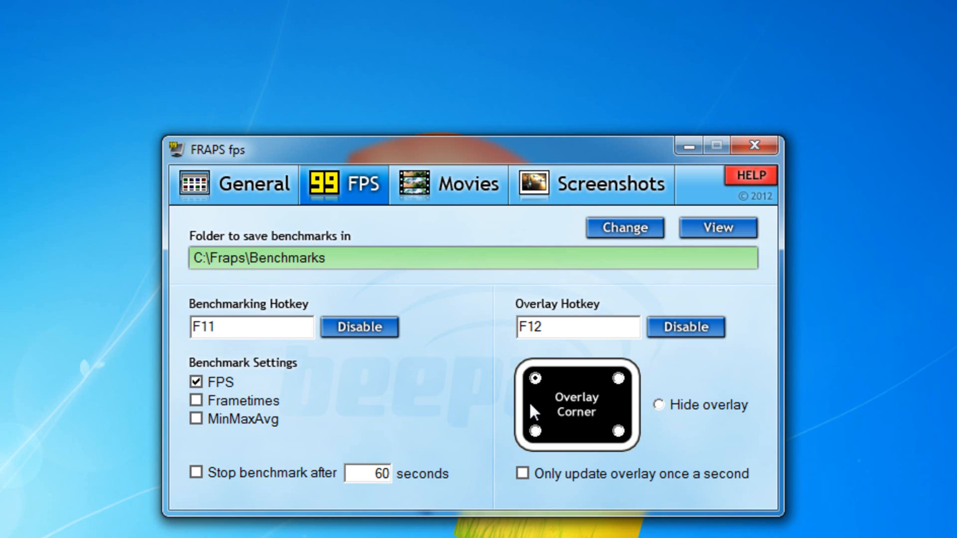
mouse_move(528, 400)
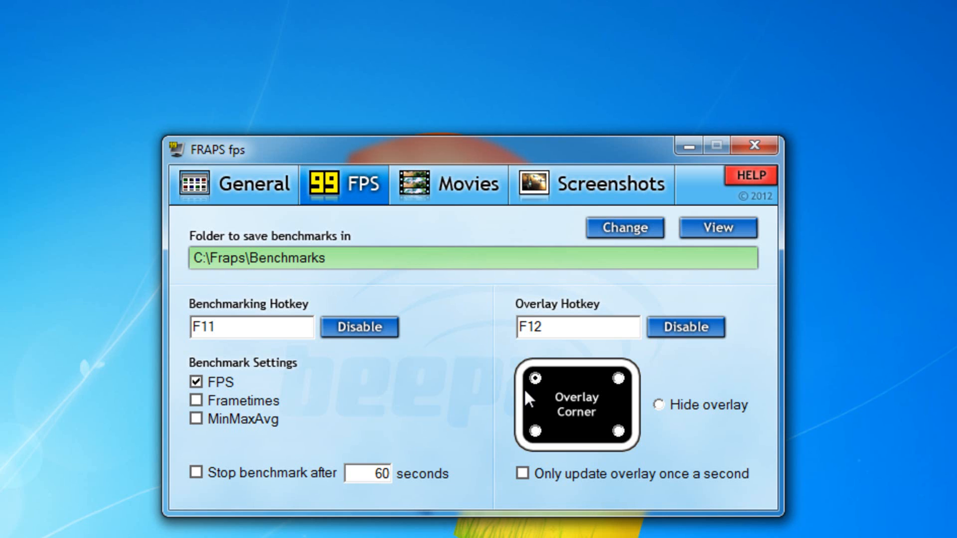
mouse_move(578, 385)
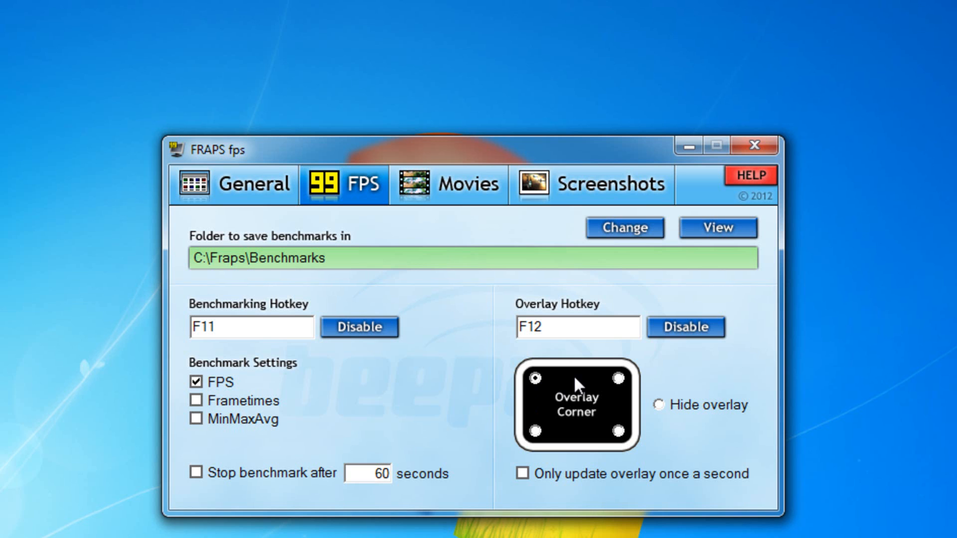
mouse_move(541, 402)
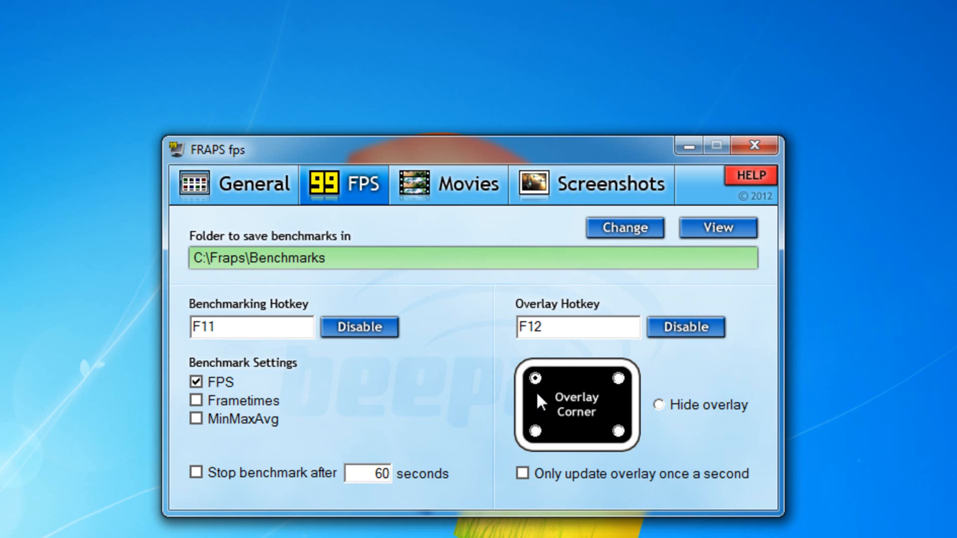
mouse_move(552, 403)
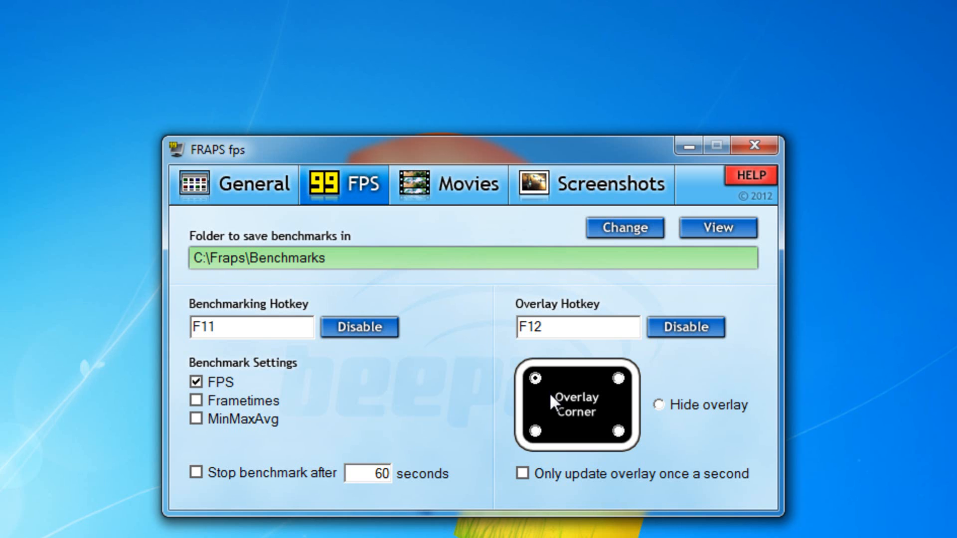
mouse_move(455, 190)
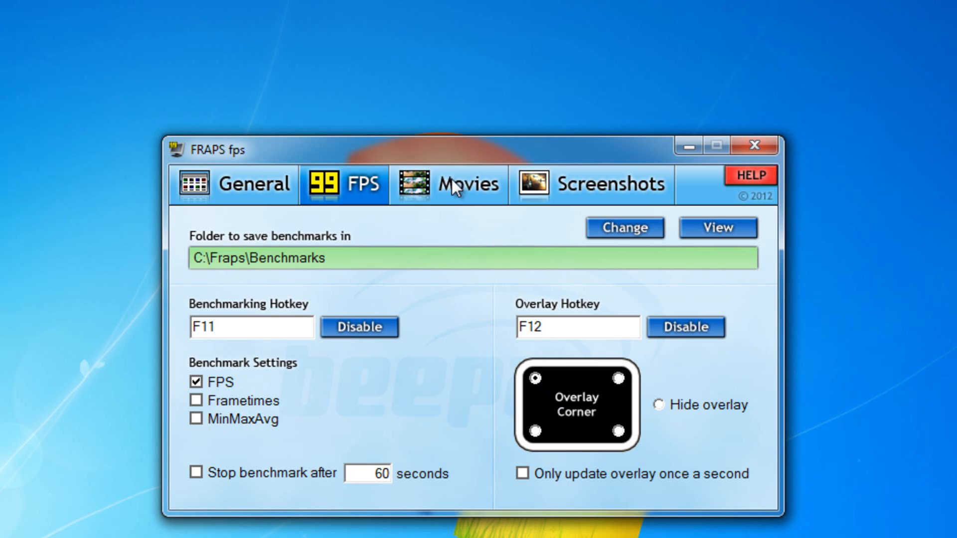
Step: In the Movies settings, try 60 fps, then restore the custom 120 fps rate
click(449, 184)
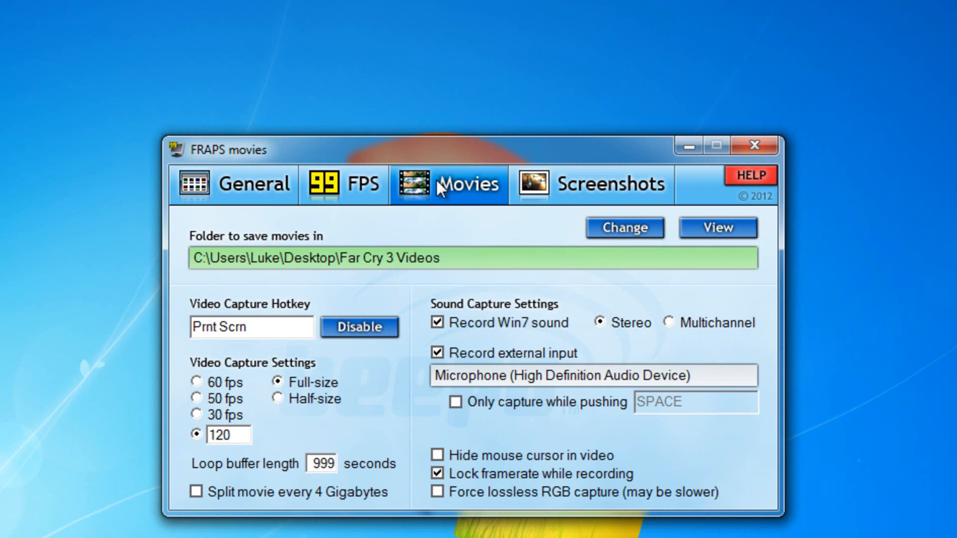
mouse_move(438, 193)
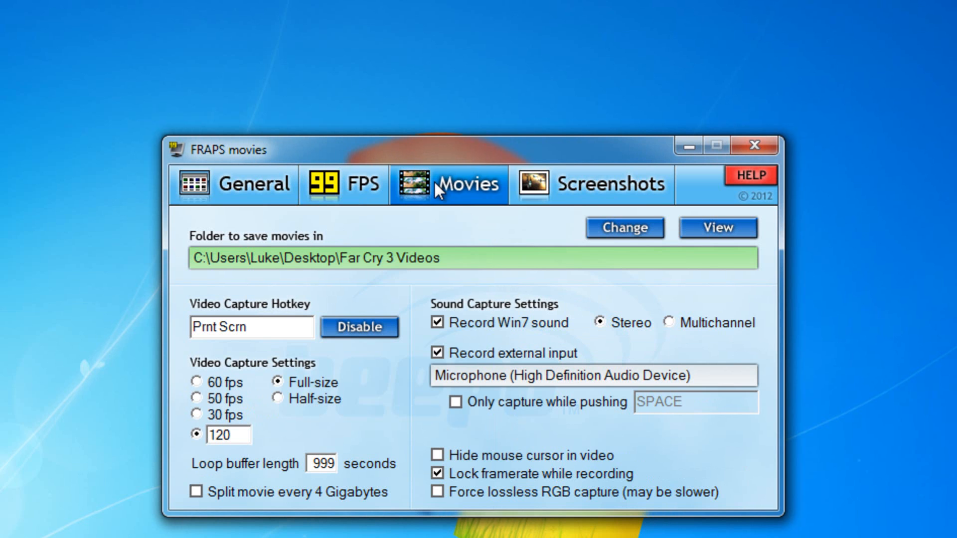
mouse_move(336, 249)
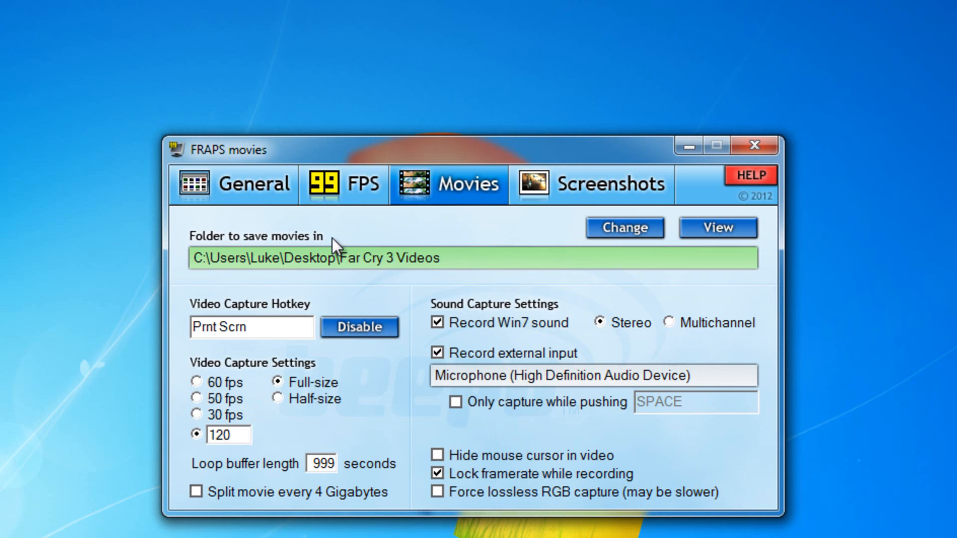
mouse_move(314, 313)
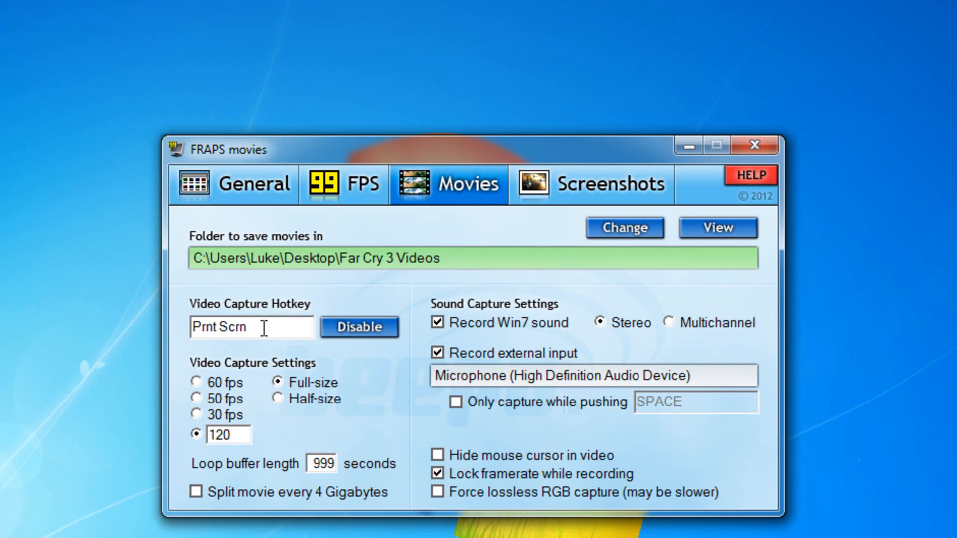
mouse_move(320, 449)
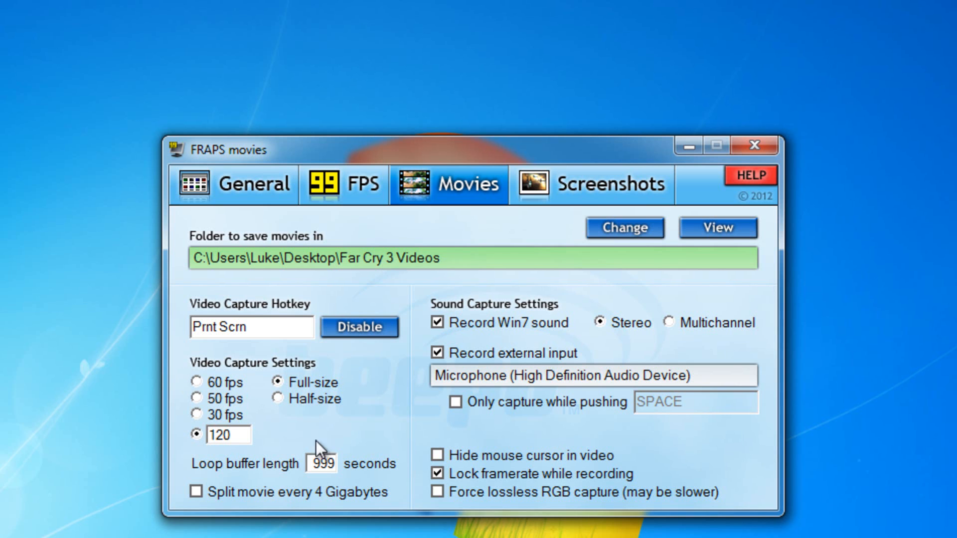
mouse_move(229, 353)
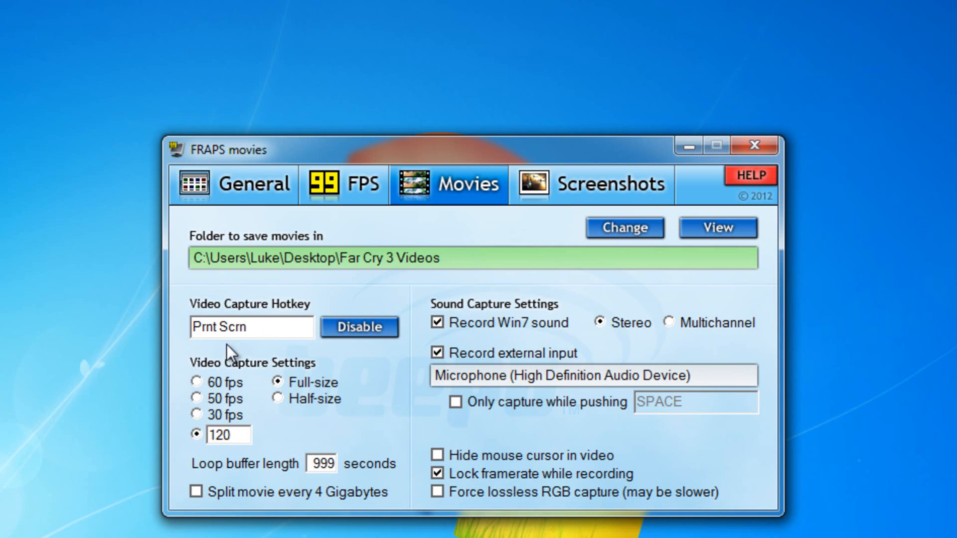
mouse_move(224, 313)
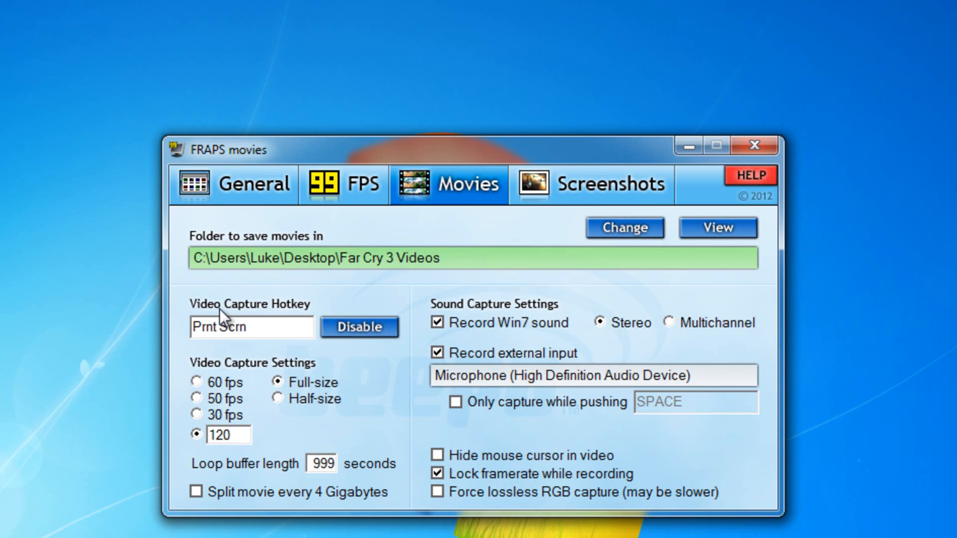
mouse_move(195, 380)
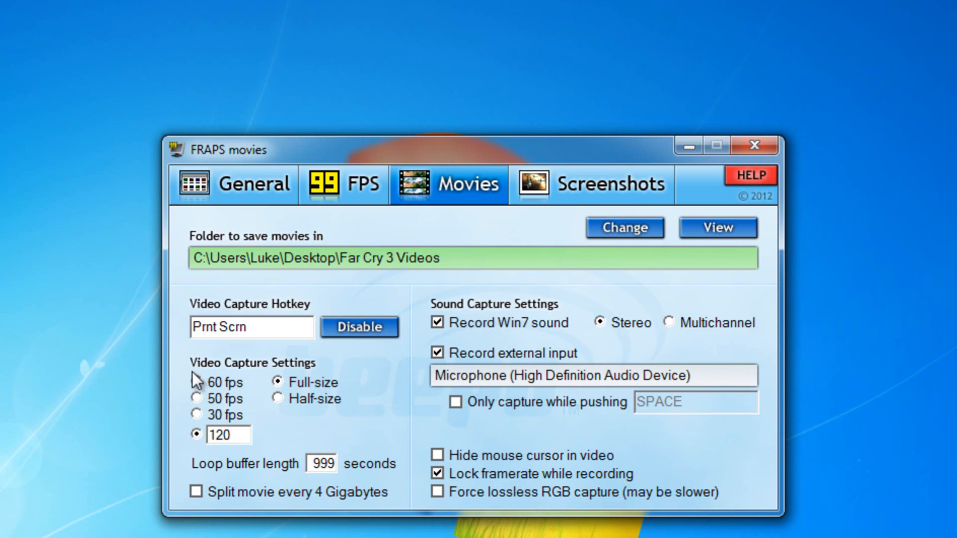
mouse_move(199, 390)
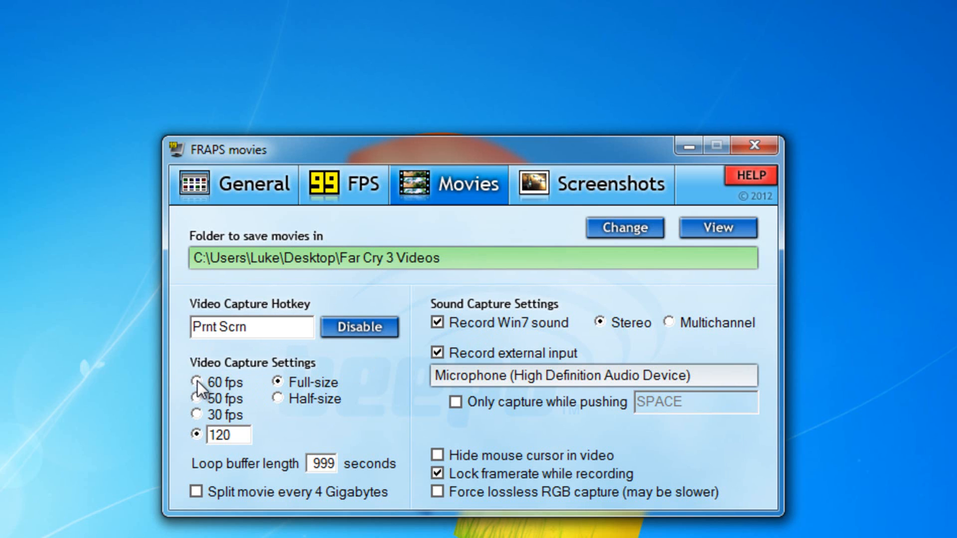
click(195, 383)
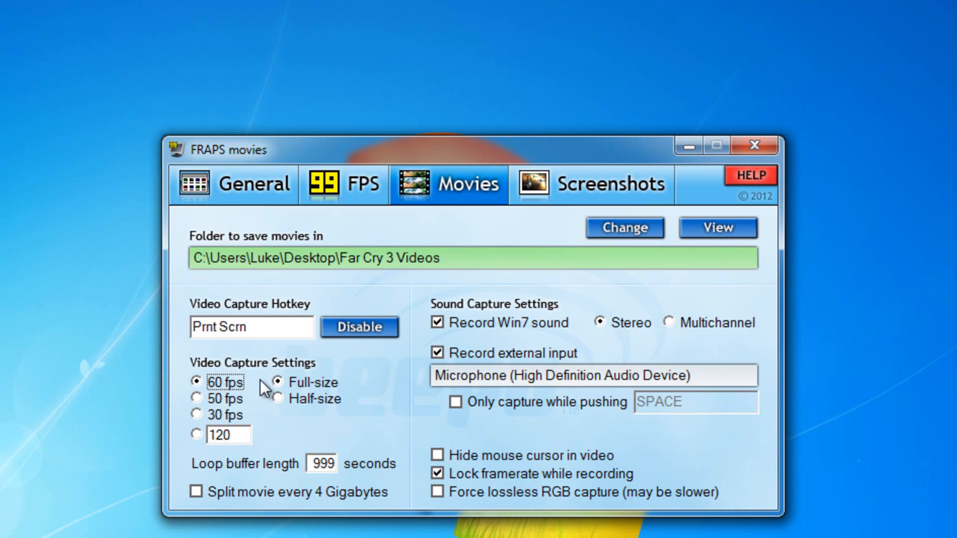
mouse_move(200, 444)
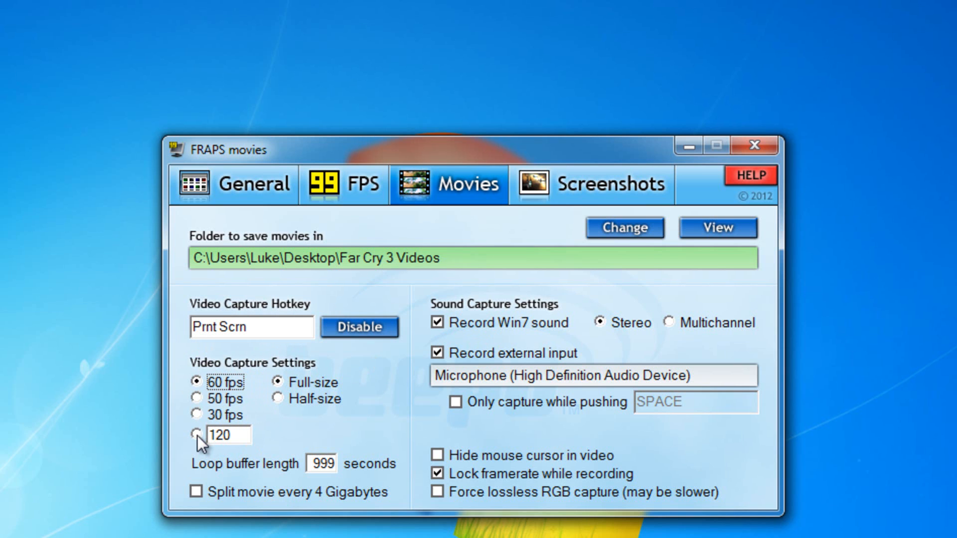
mouse_move(214, 459)
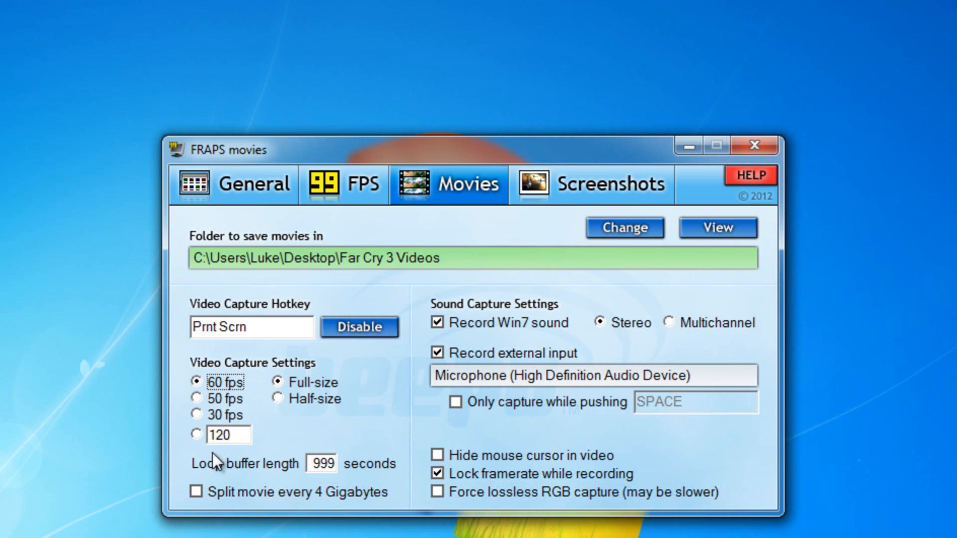
click(195, 435)
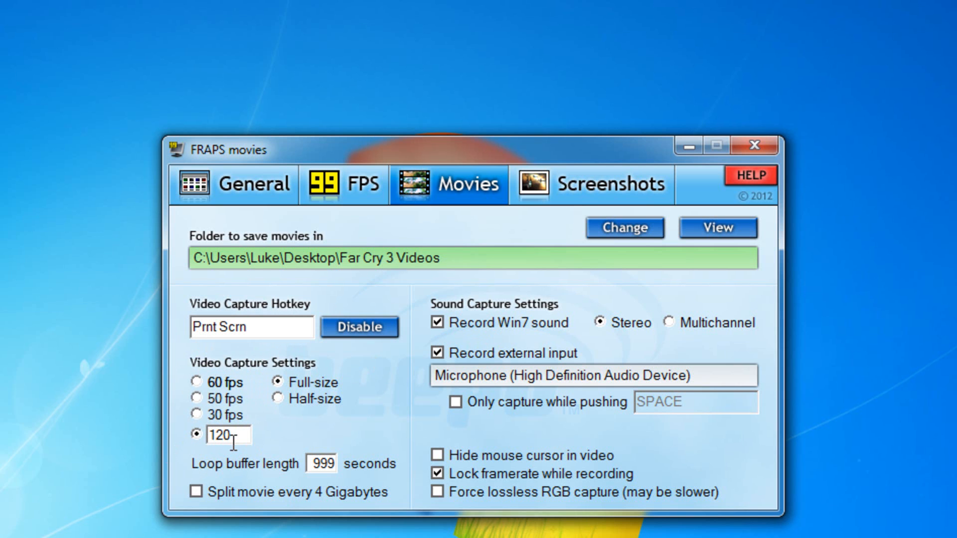
mouse_move(481, 470)
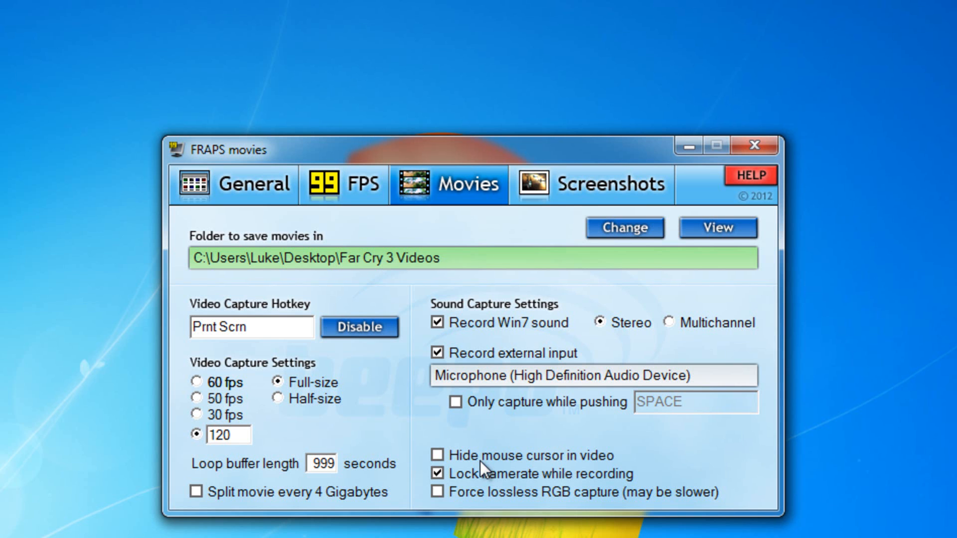
mouse_move(293, 386)
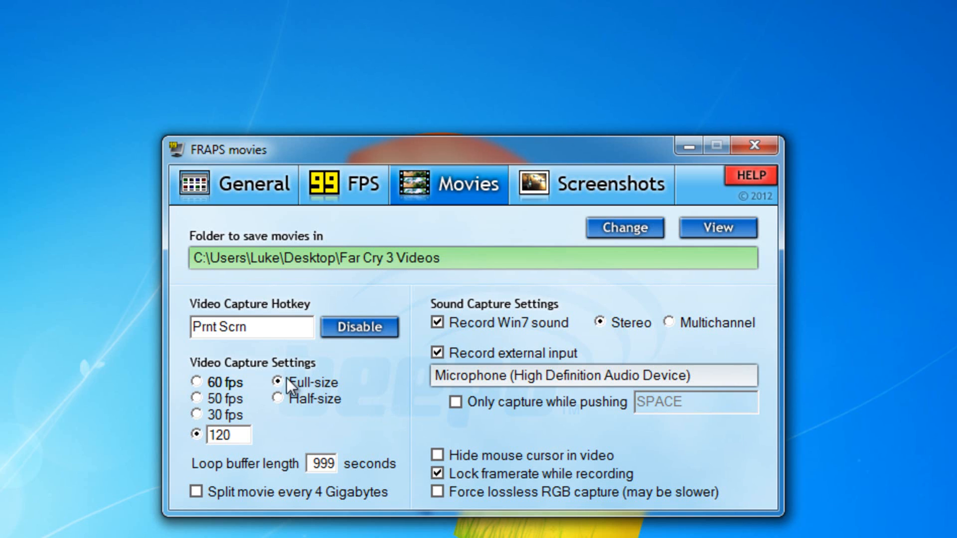
mouse_move(290, 391)
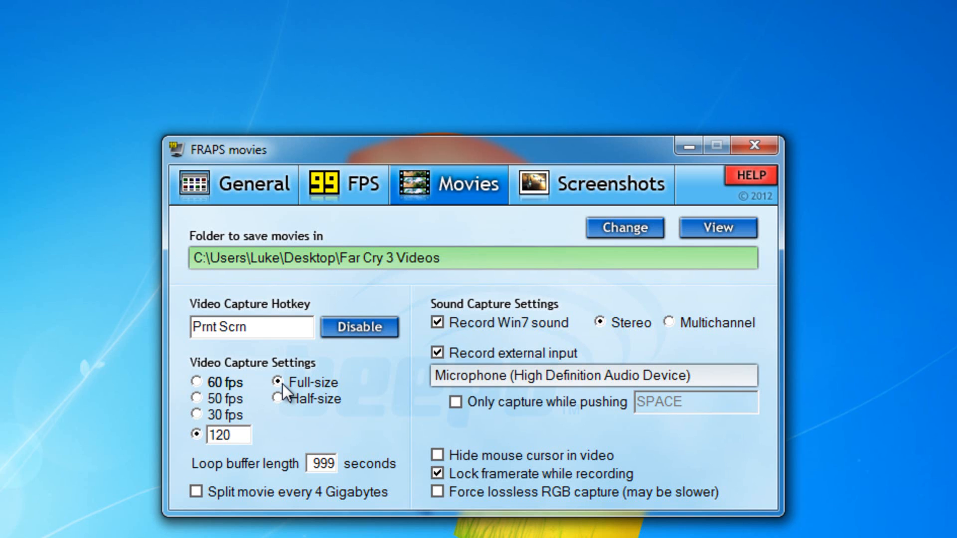
mouse_move(265, 456)
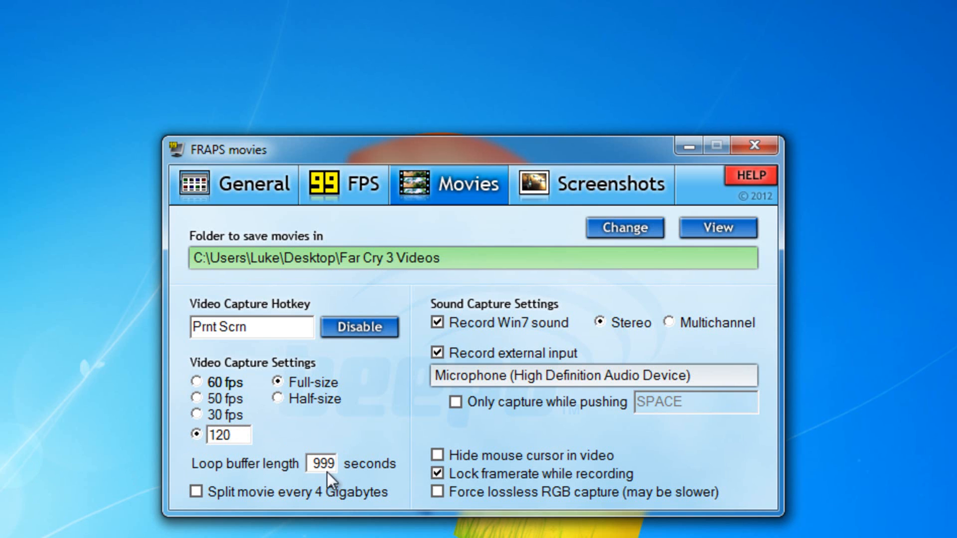
mouse_move(220, 506)
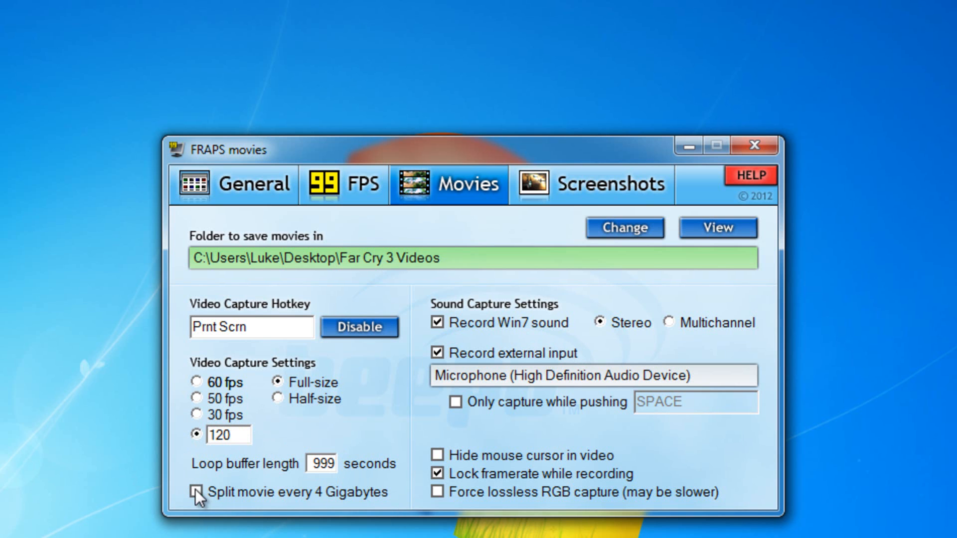
mouse_move(389, 500)
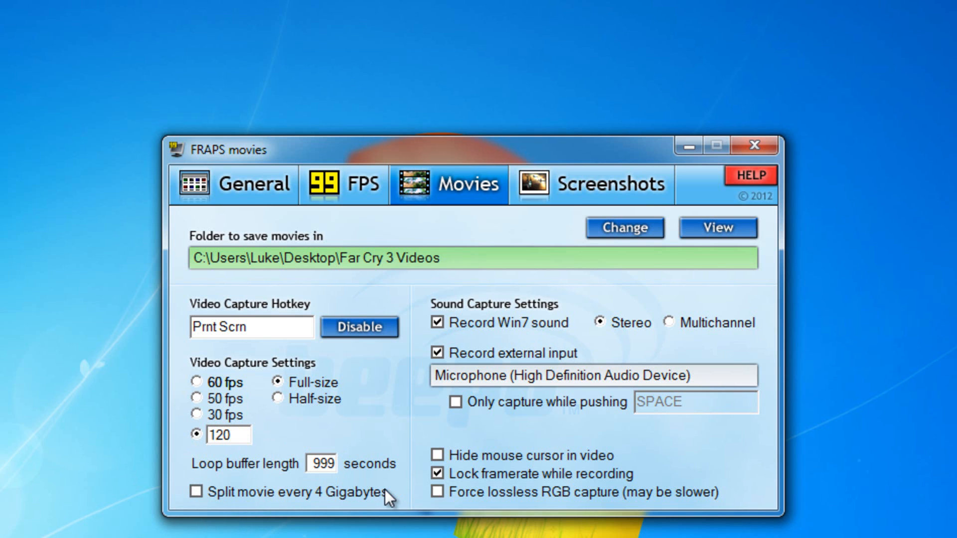
click(718, 228)
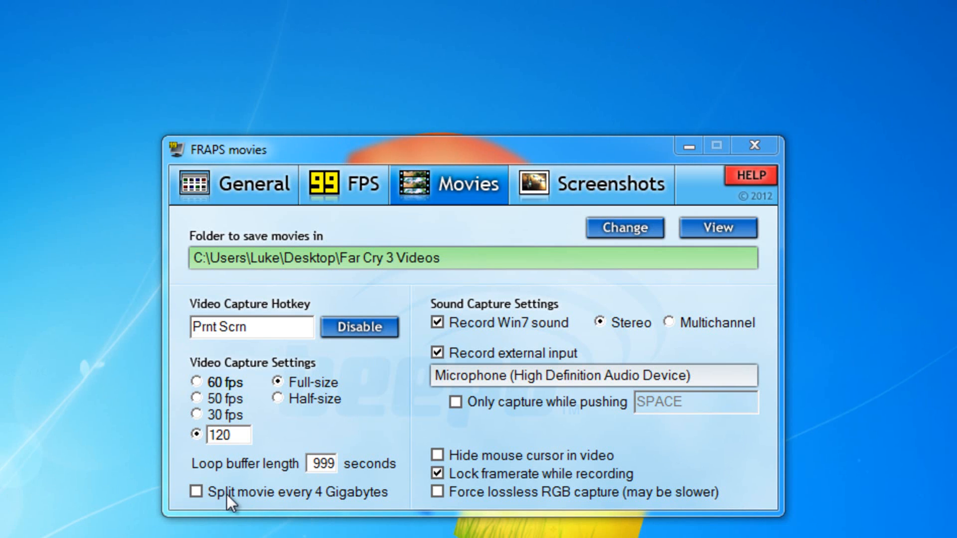
mouse_move(295, 426)
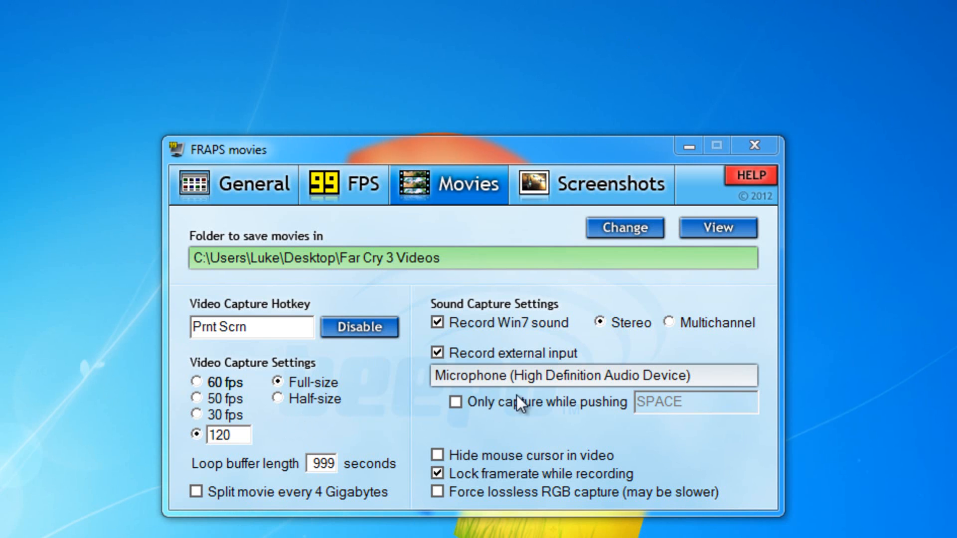
mouse_move(509, 333)
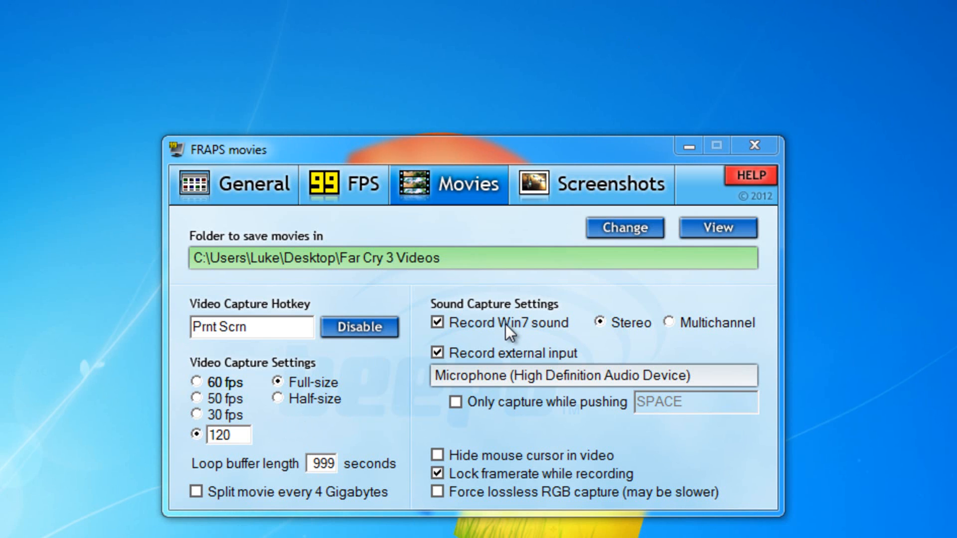
mouse_move(446, 324)
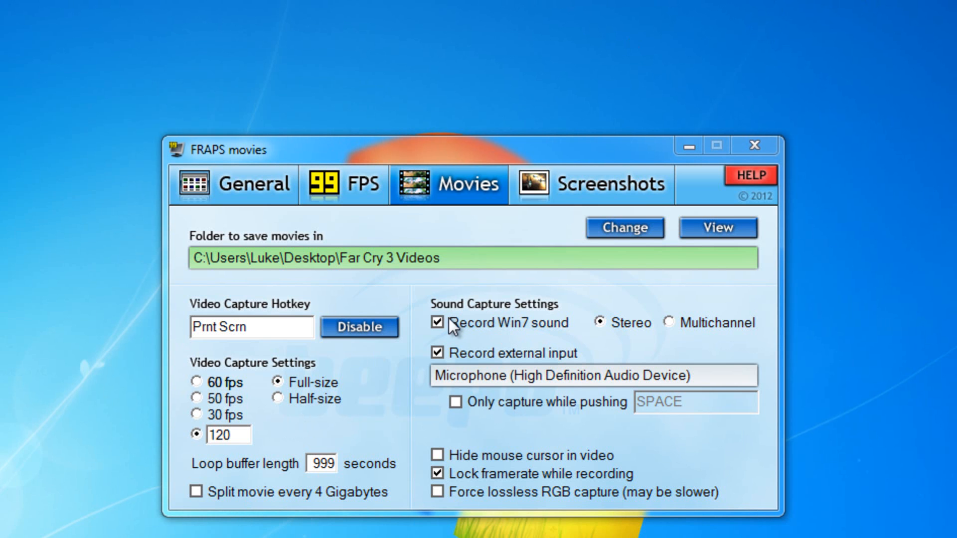
mouse_move(559, 332)
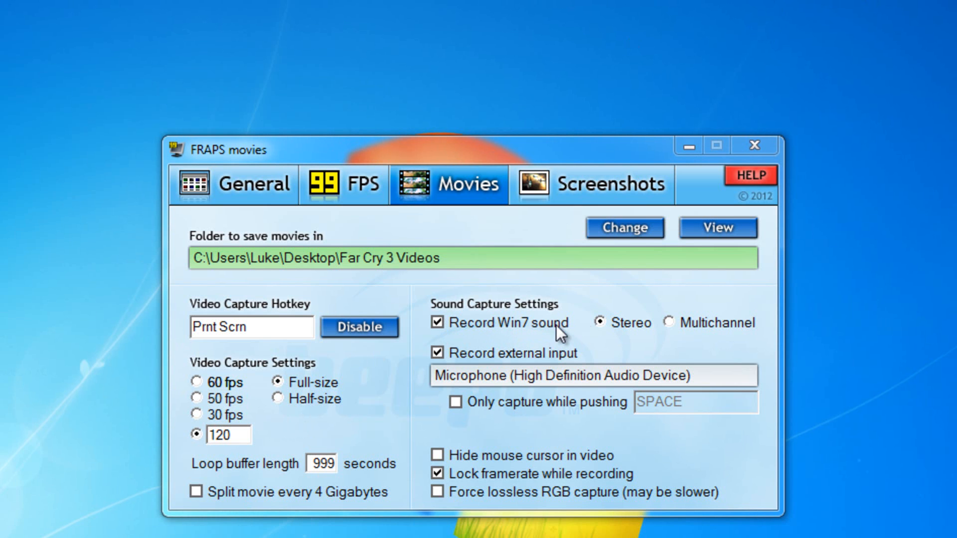
mouse_move(632, 336)
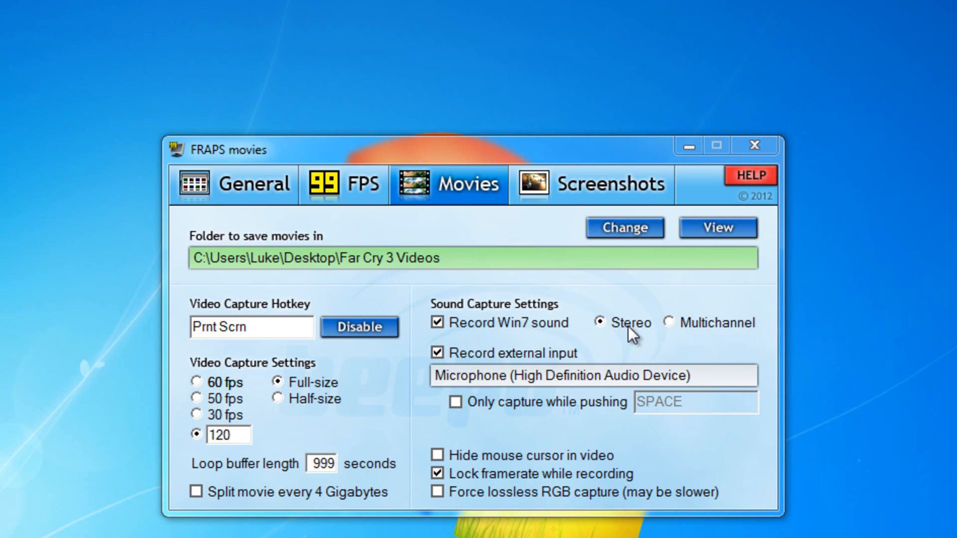
mouse_move(464, 363)
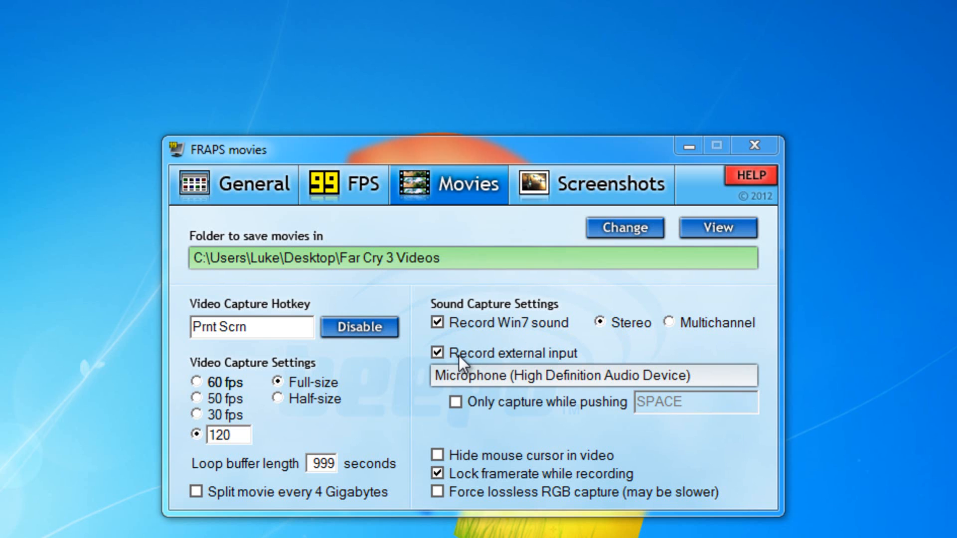
mouse_move(598, 376)
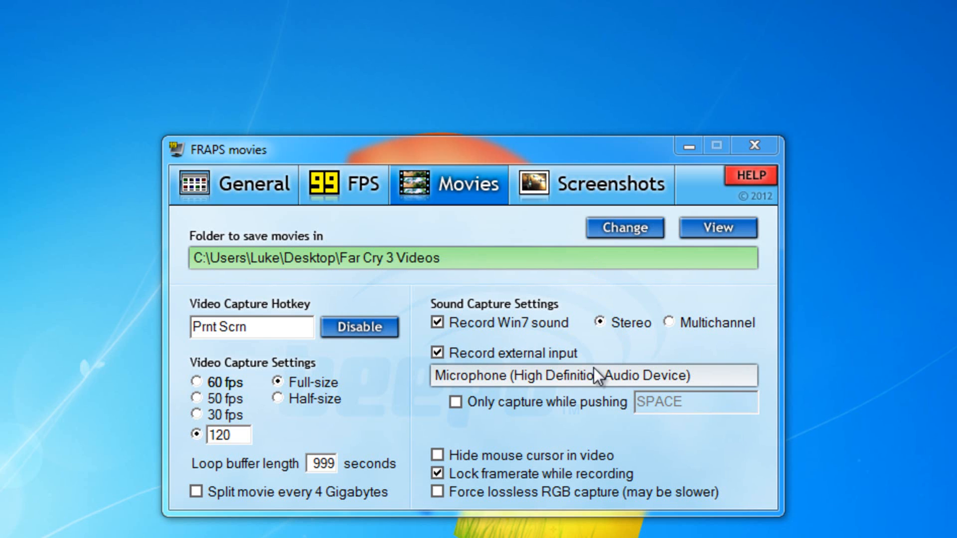
mouse_move(579, 346)
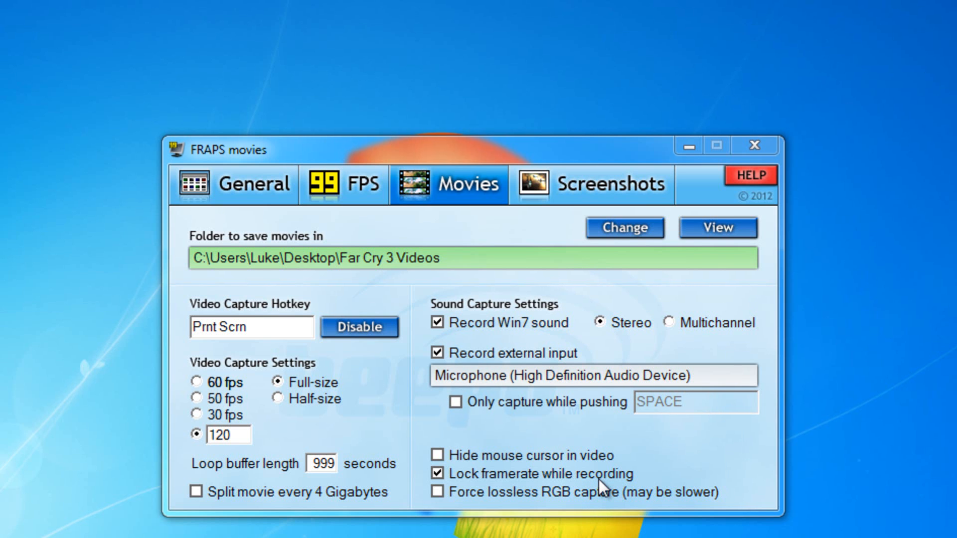
mouse_move(459, 407)
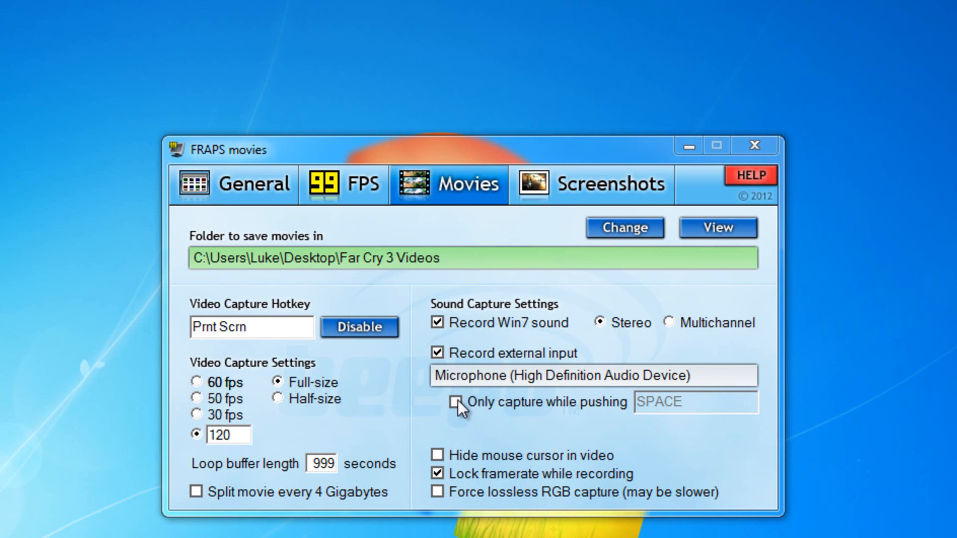
mouse_move(744, 435)
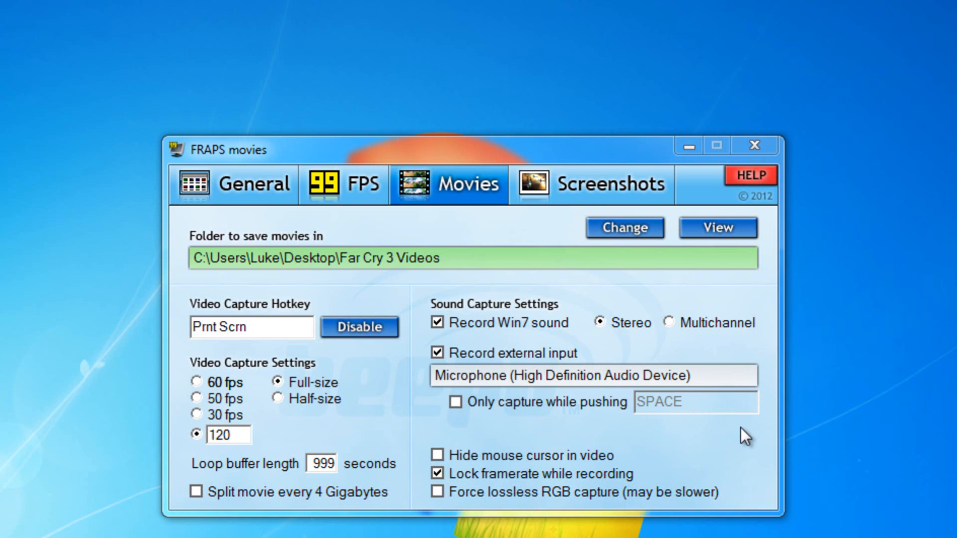
mouse_move(736, 430)
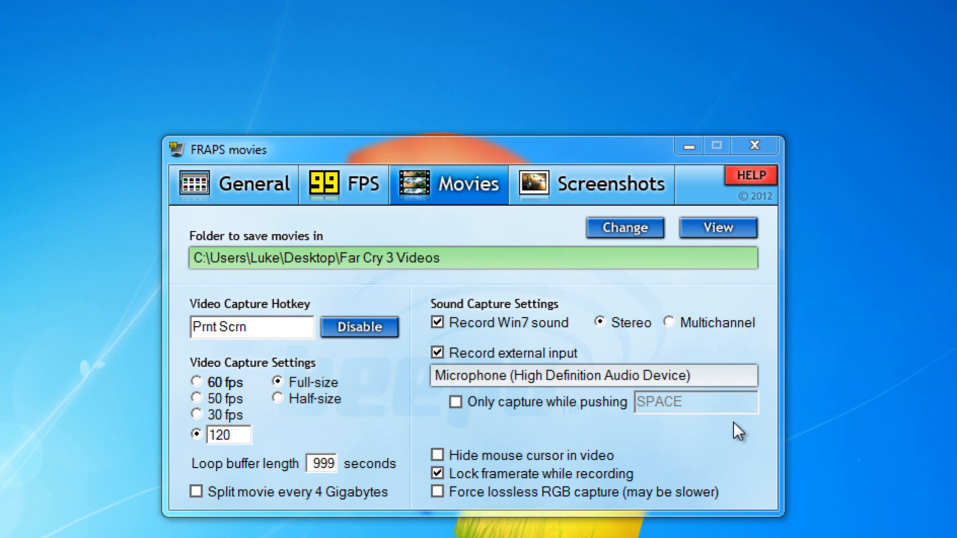
mouse_move(500, 391)
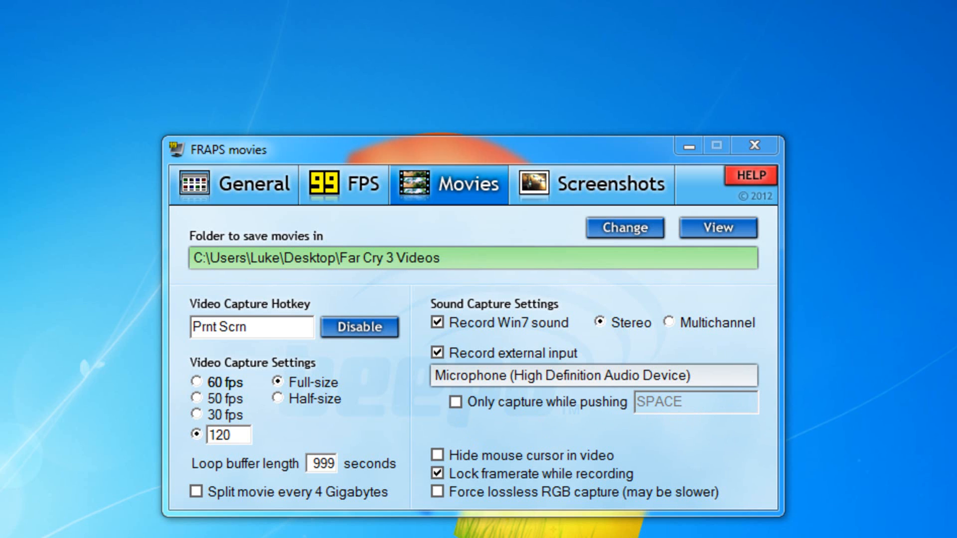
mouse_move(582, 433)
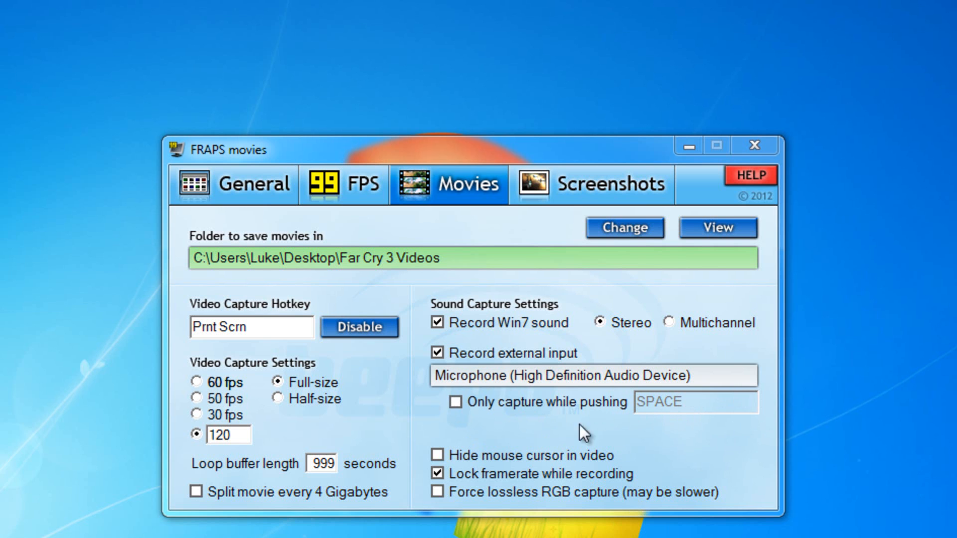
mouse_move(464, 484)
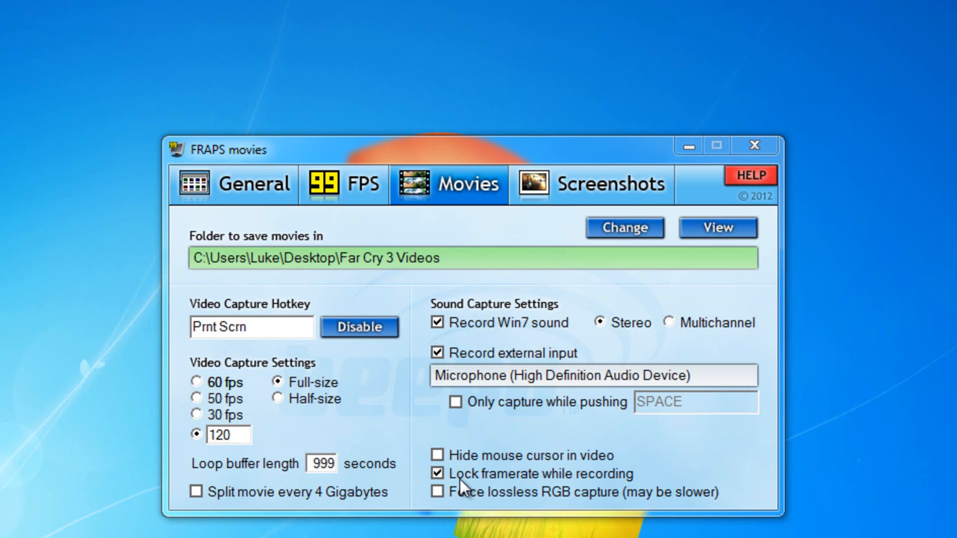
mouse_move(500, 482)
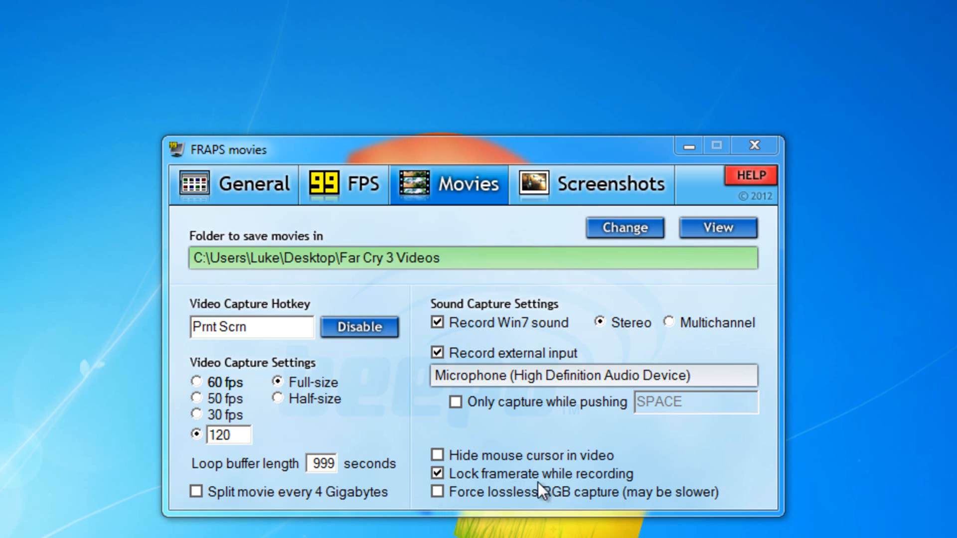
Step: View the Screenshots settings: C:\Fraps\Screenshots folder, F10 hotkey, BMP format
click(606, 184)
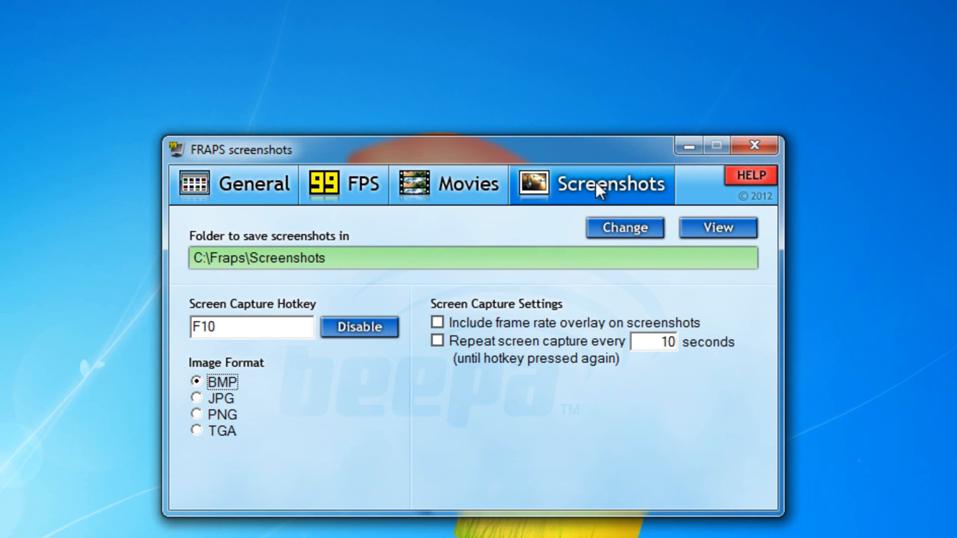
mouse_move(169, 489)
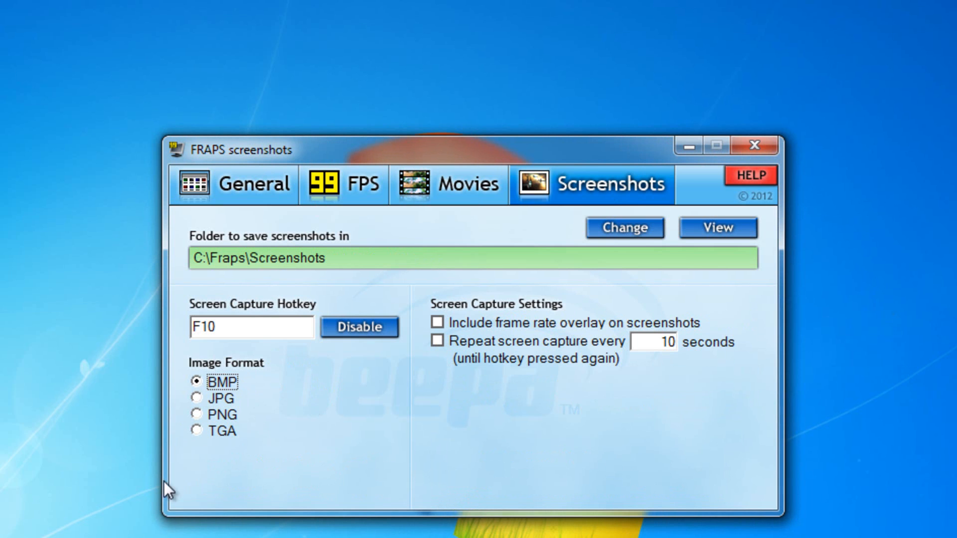
mouse_move(232, 318)
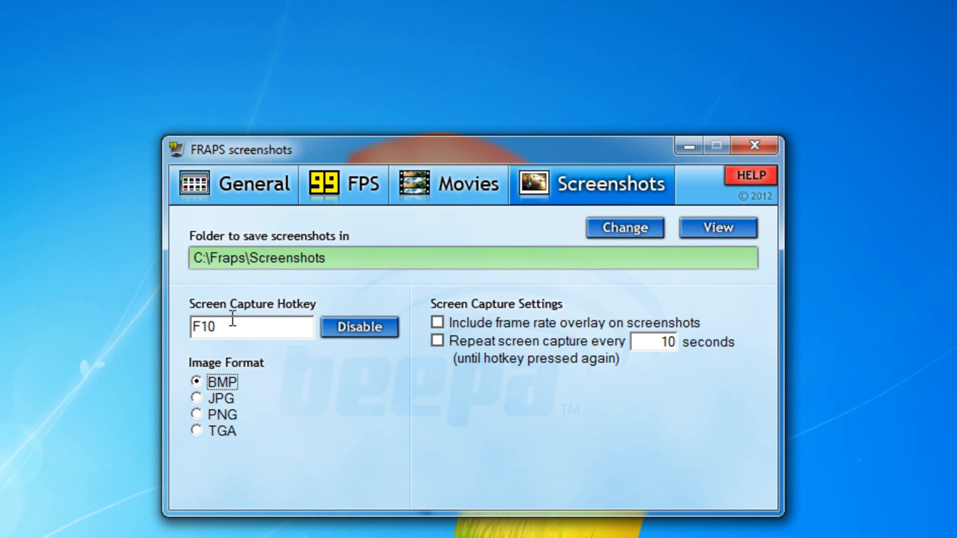
mouse_move(492, 349)
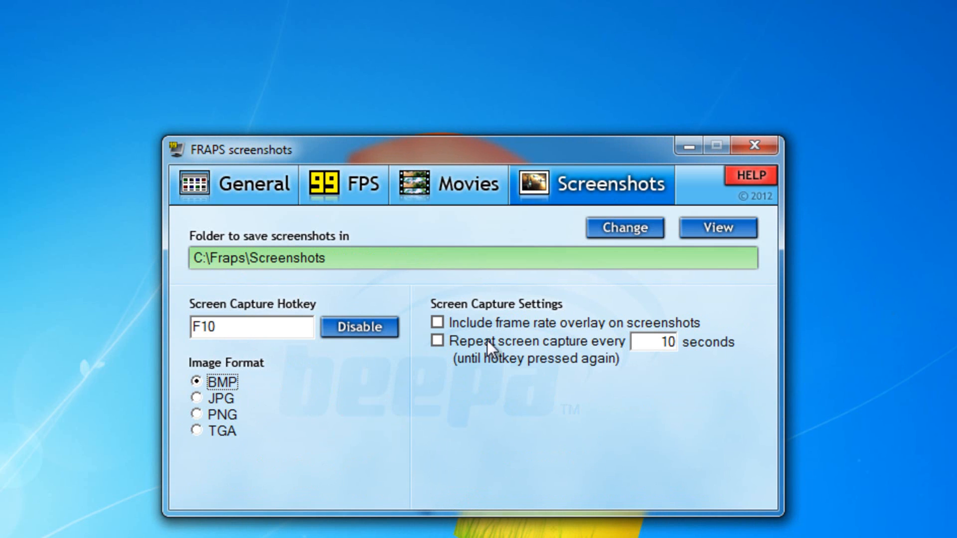
mouse_move(439, 338)
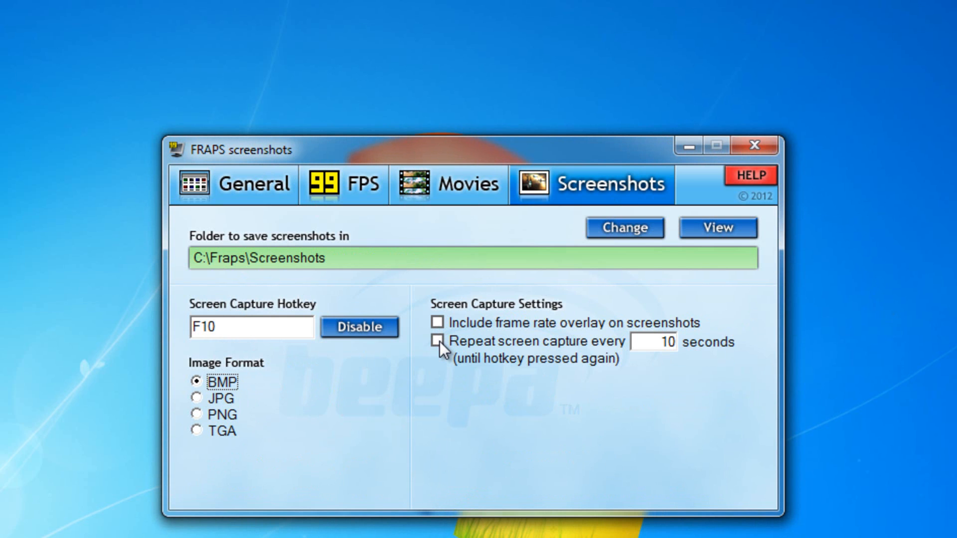
Step: Cycle through the Movies, FPS and General settings, ending back on Movies
click(449, 185)
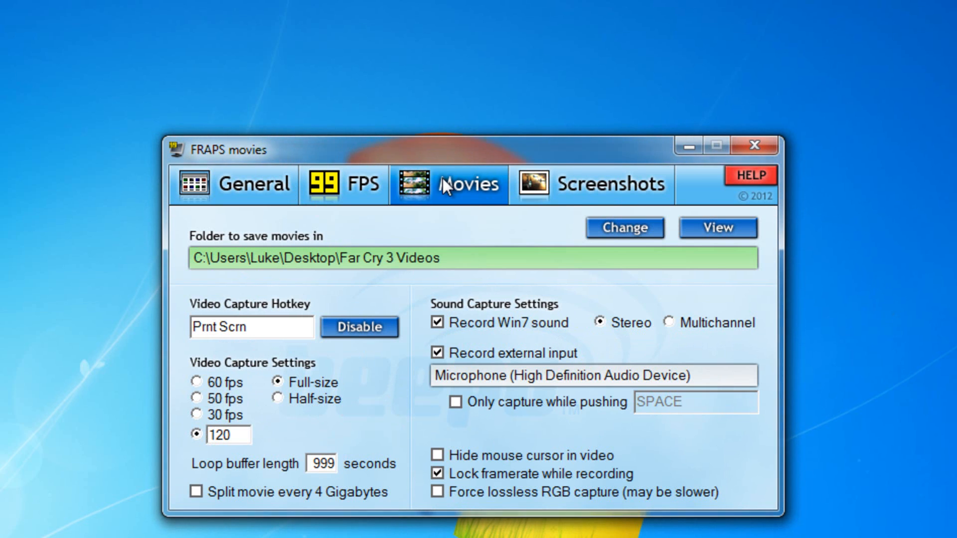
mouse_move(338, 293)
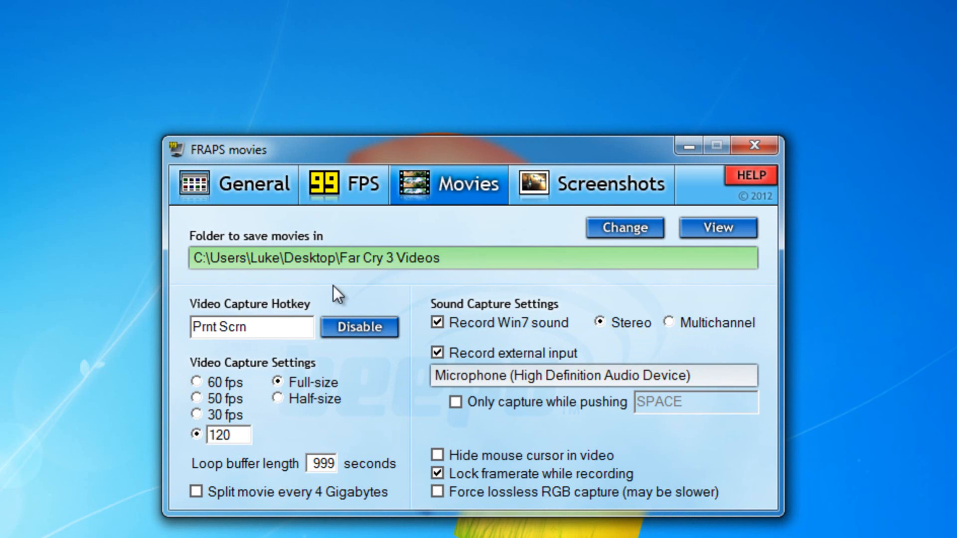
click(344, 185)
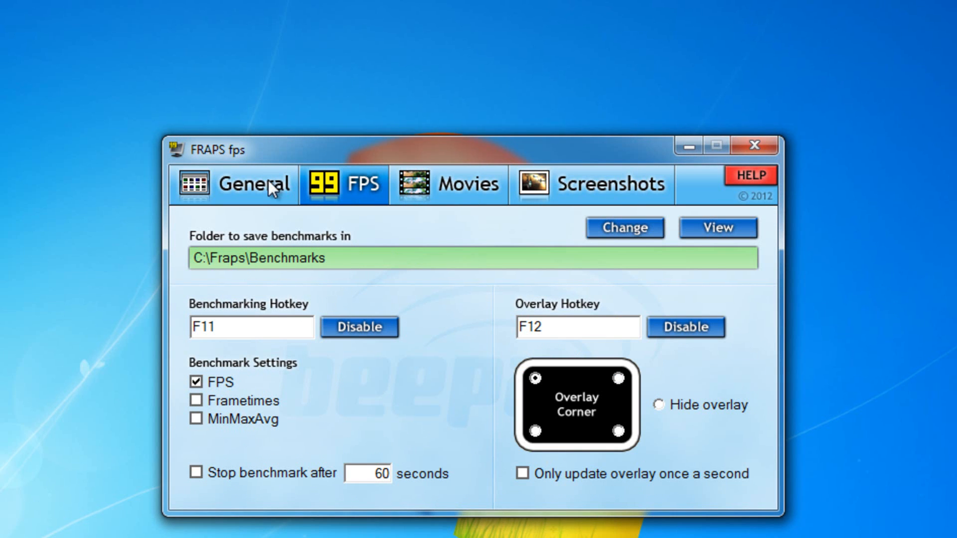
click(234, 185)
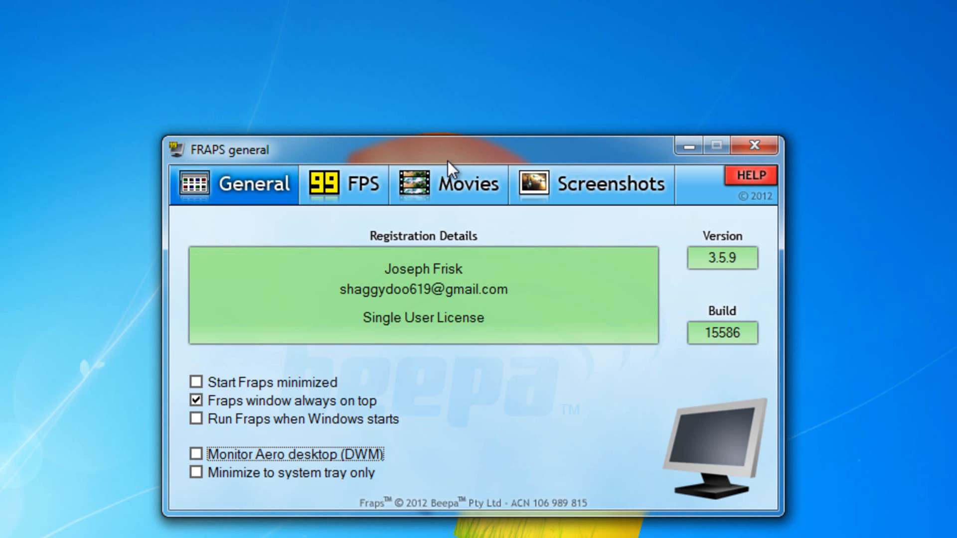
click(449, 184)
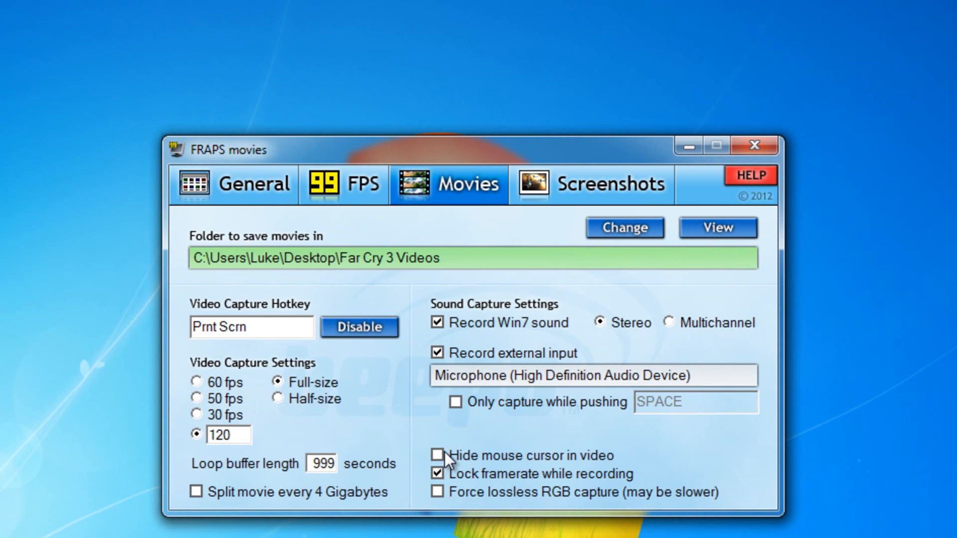